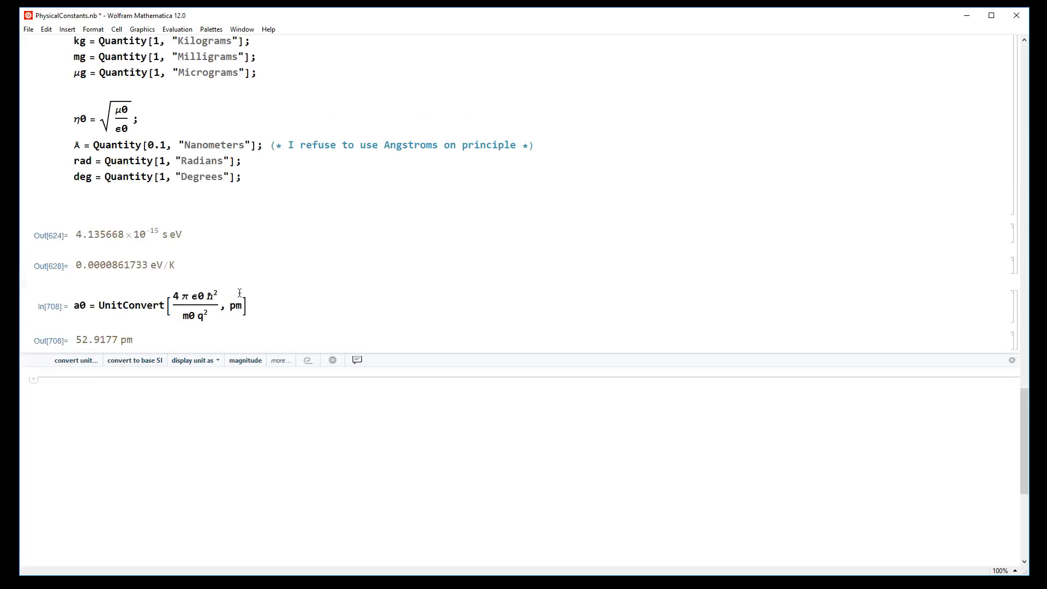
Start a new cell below the Bohr radius result defining photon energy Eph = 1.3.
scroll(up, 3)
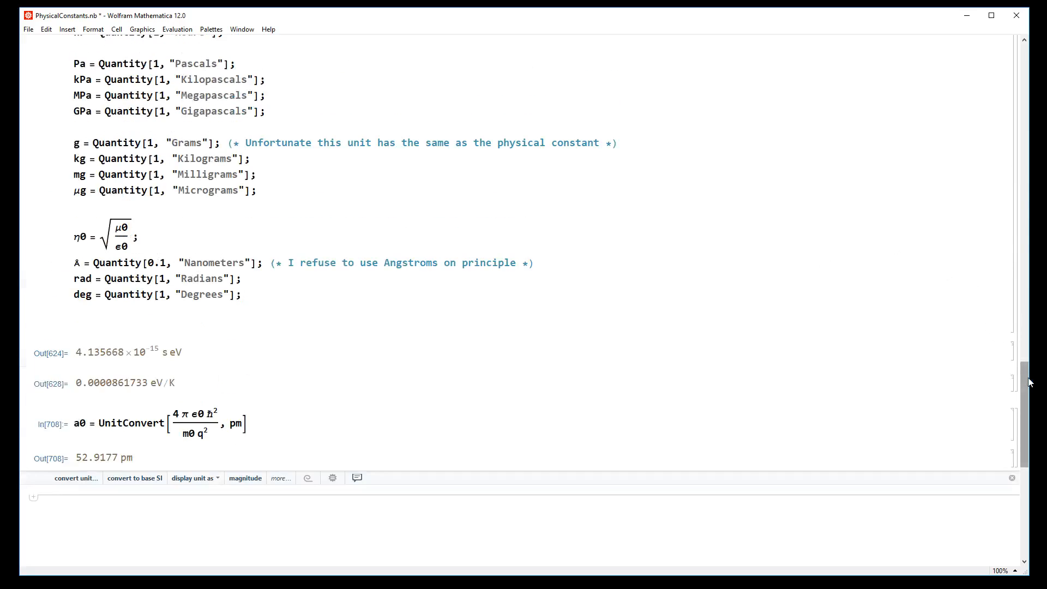
scroll(up, 3)
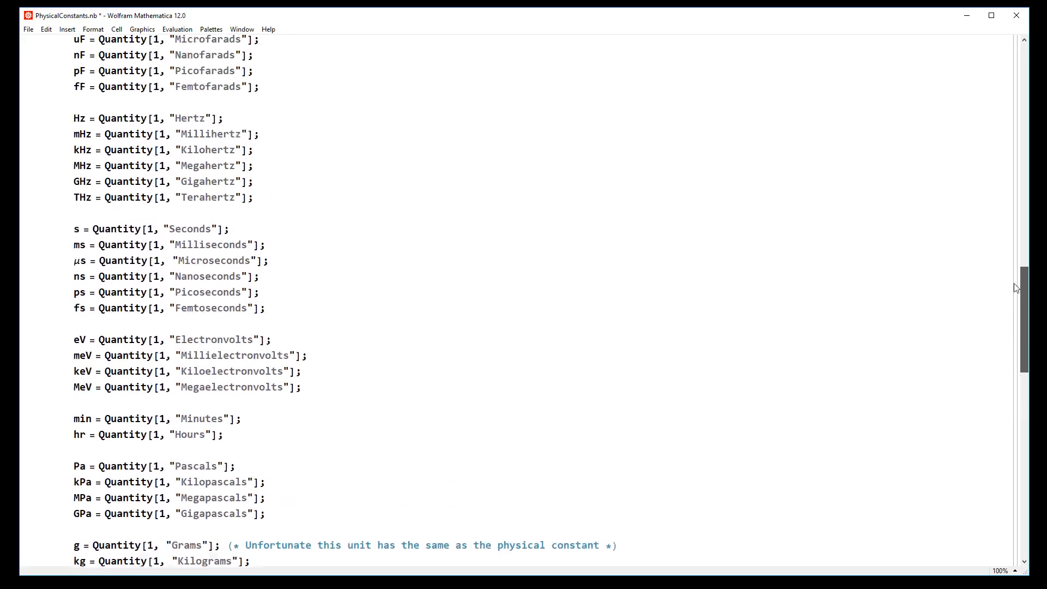
scroll(up, 3)
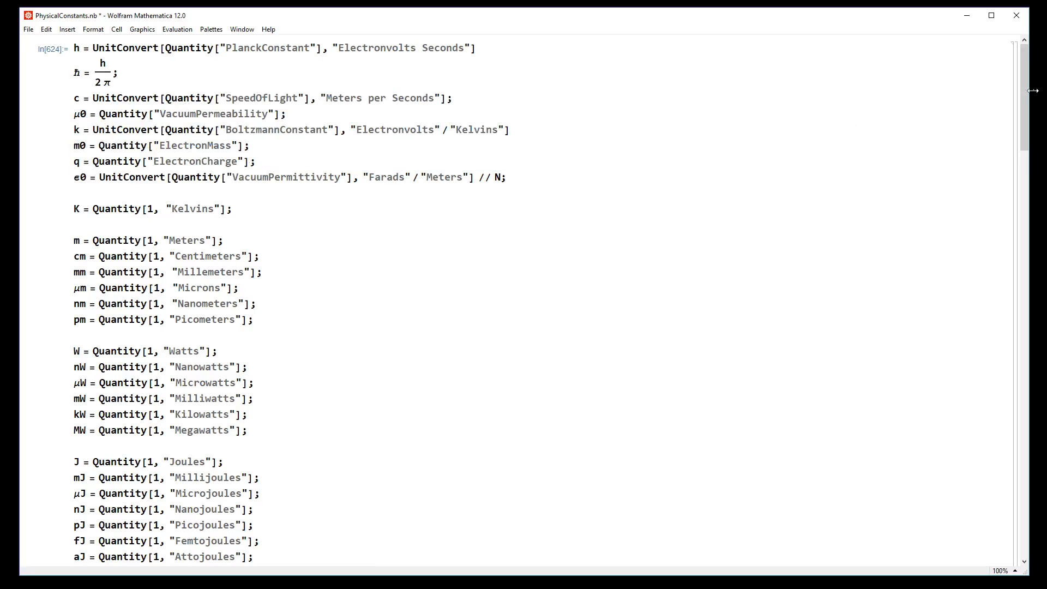
scroll(down, 3)
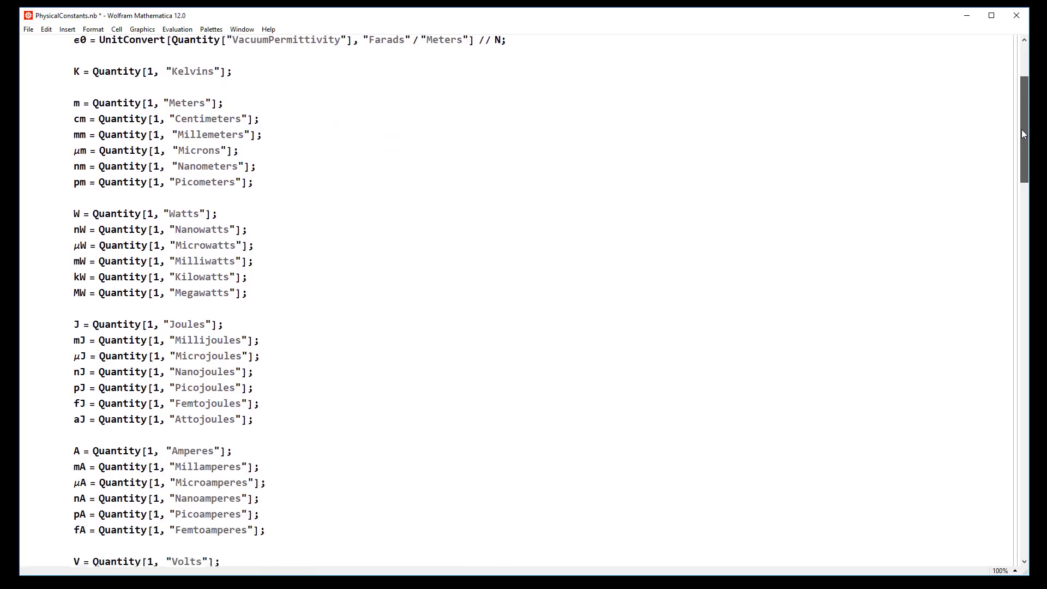
scroll(down, 3)
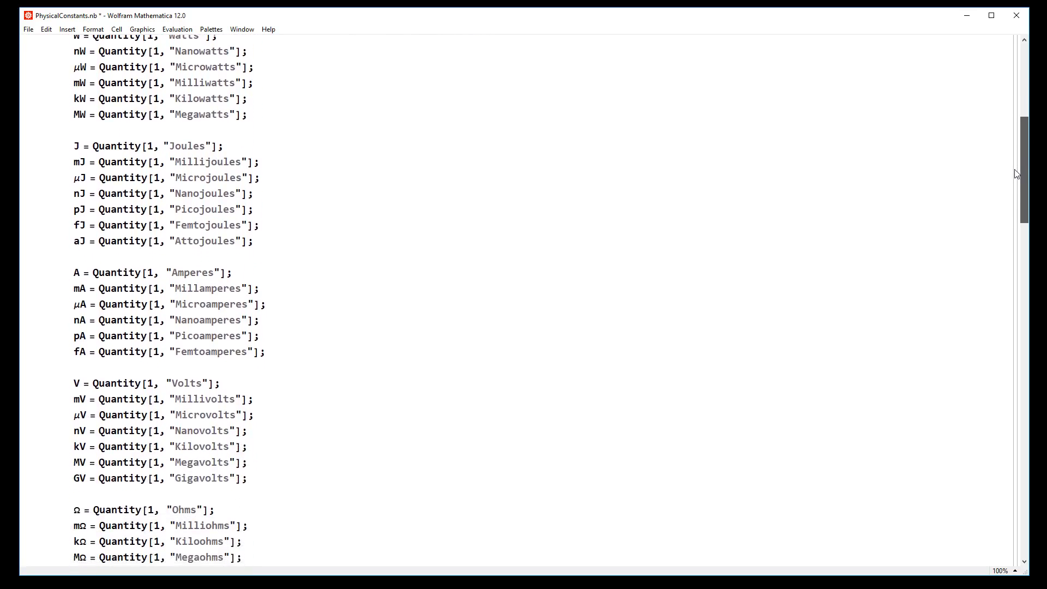
scroll(down, 3)
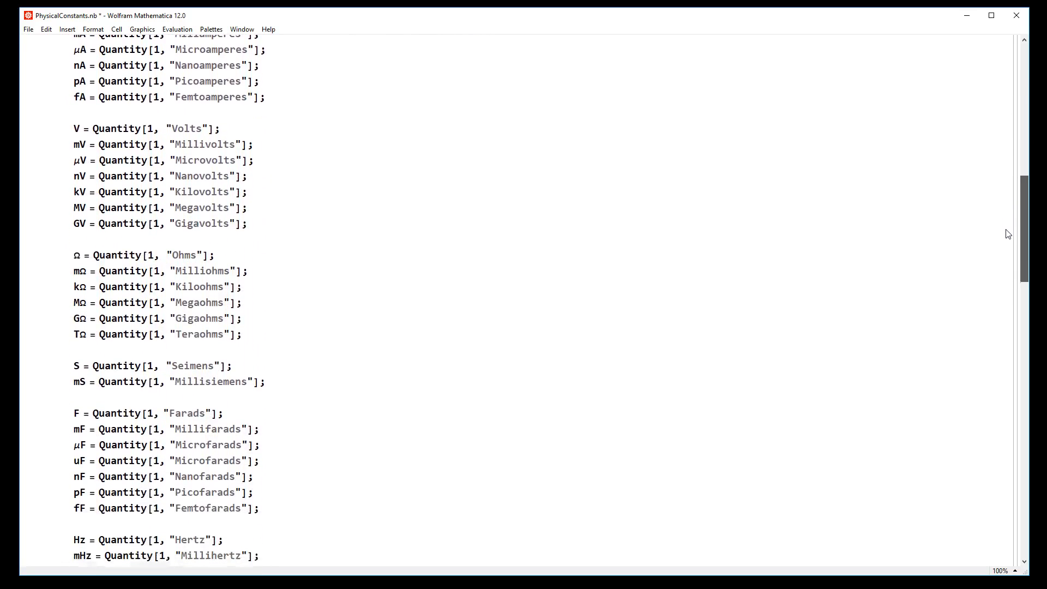
scroll(down, 3)
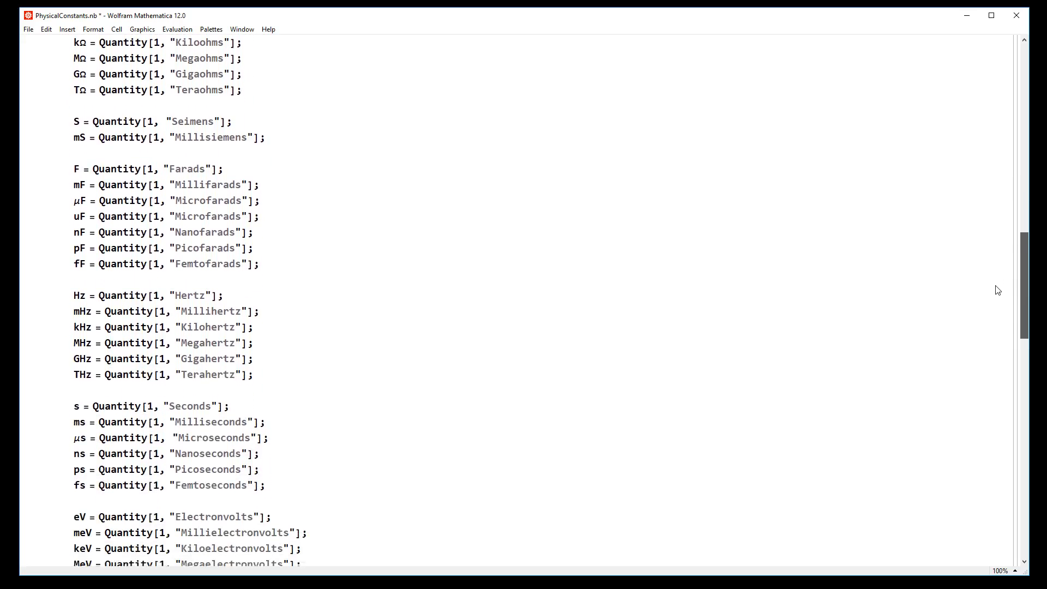
scroll(down, 3)
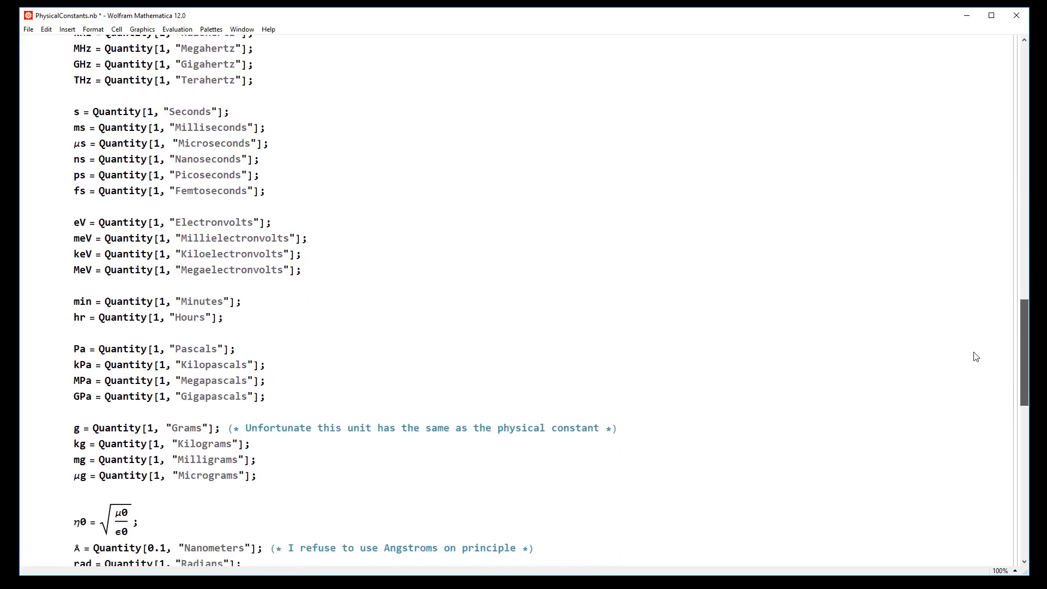
scroll(down, 3)
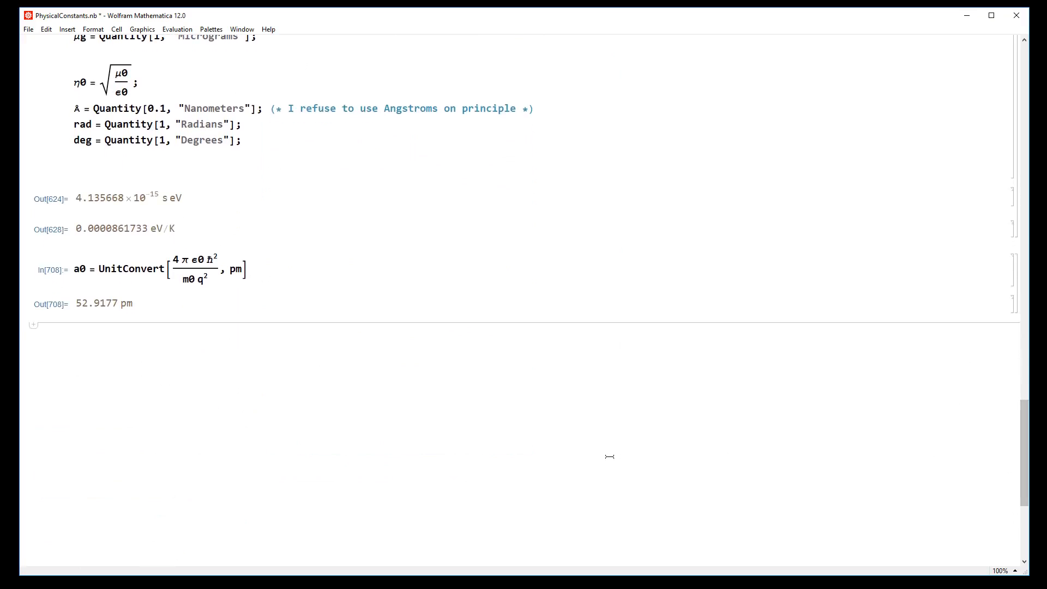
click(104, 302)
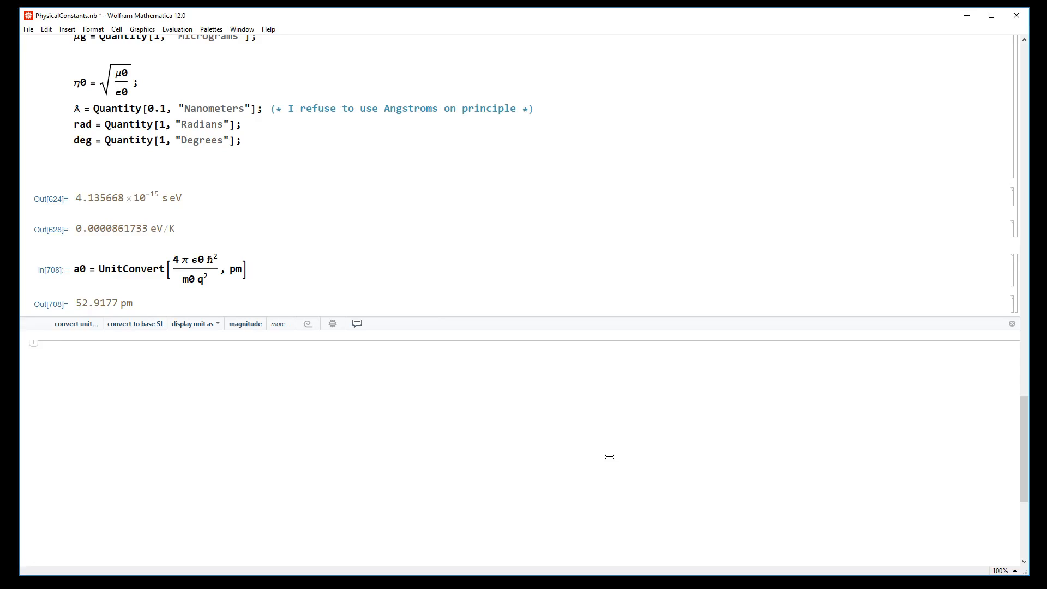
text(Eph =)
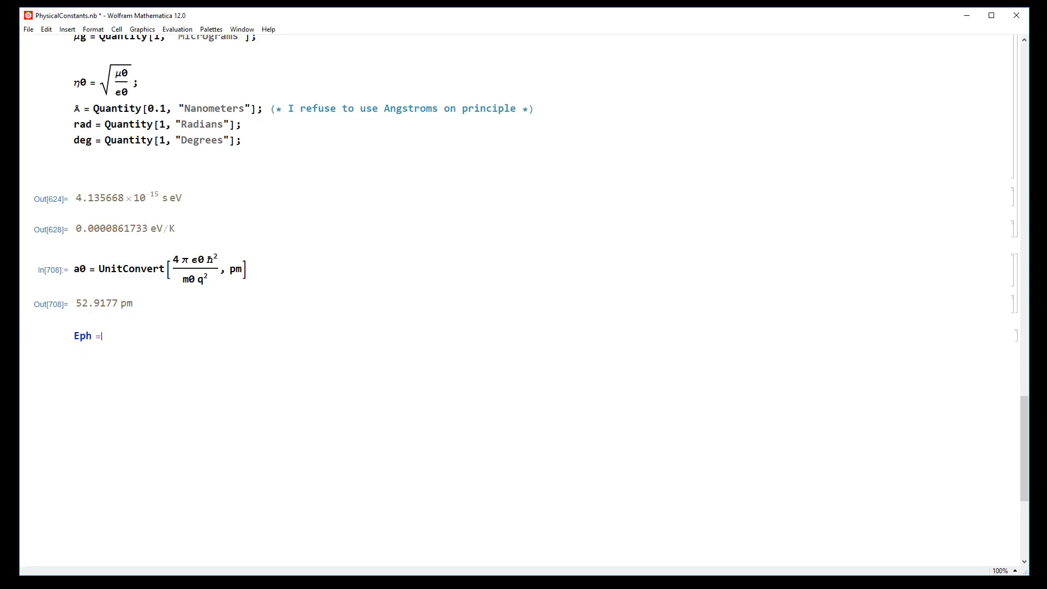
text(1.3 eV;)
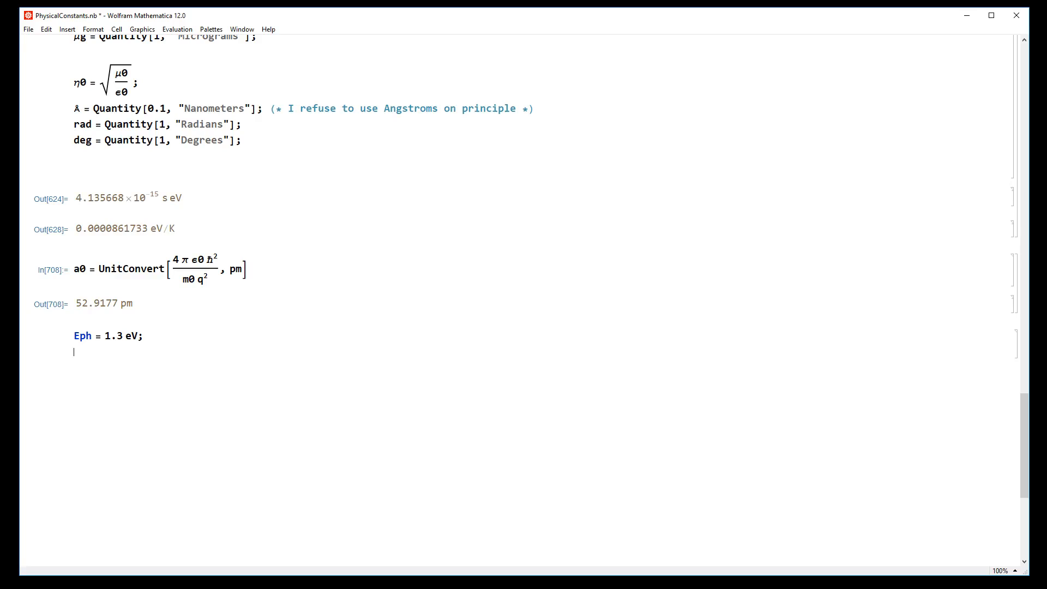
Define pixel area Apixel = 10 μm × 10 μm and photon rate Nph = 10/μs.
text(Apixel =)
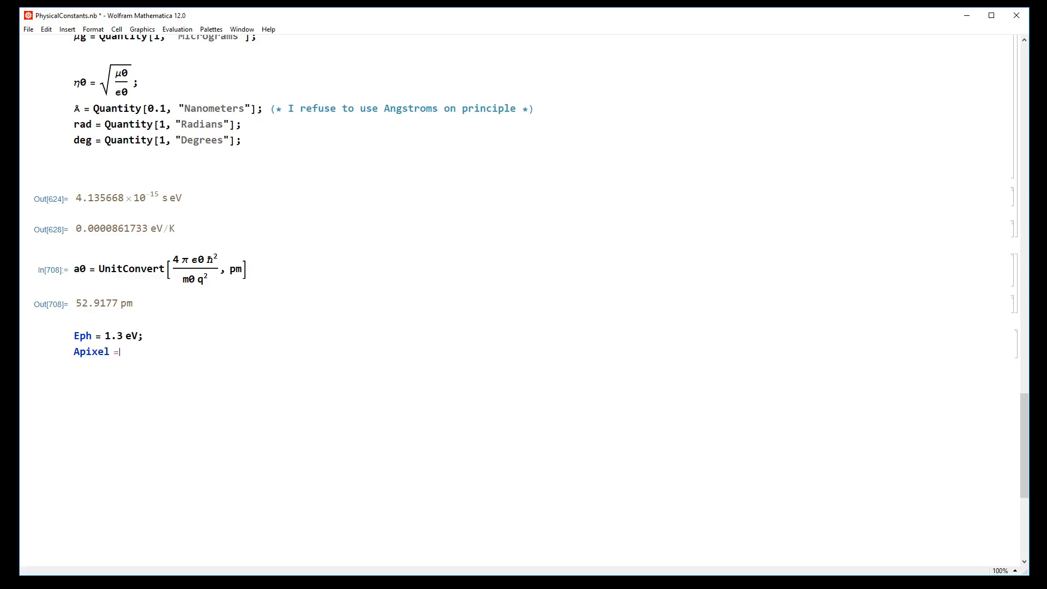
text(10 :u)
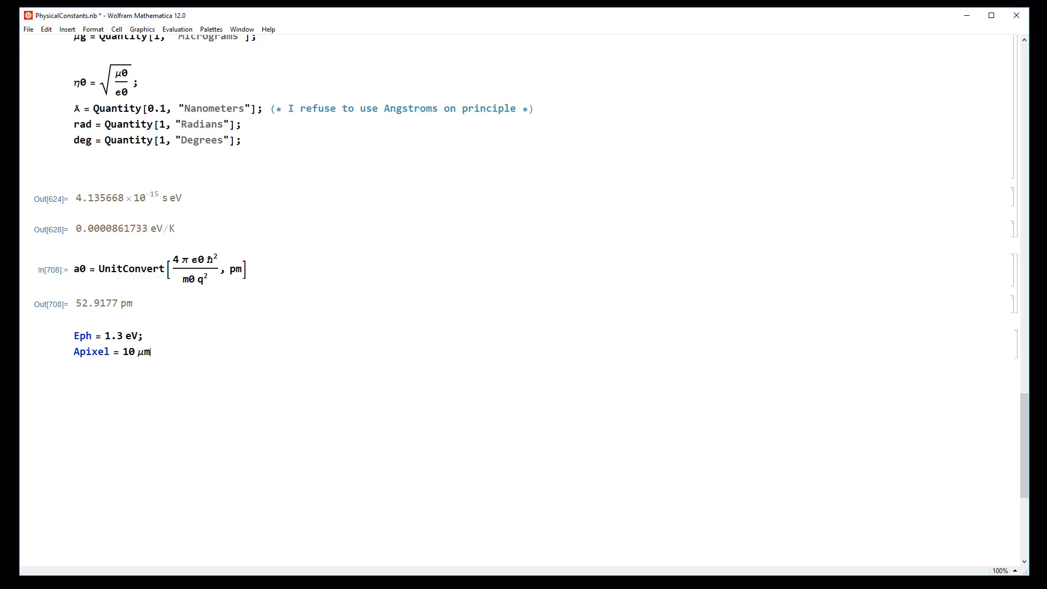
text(* 10 μm;)
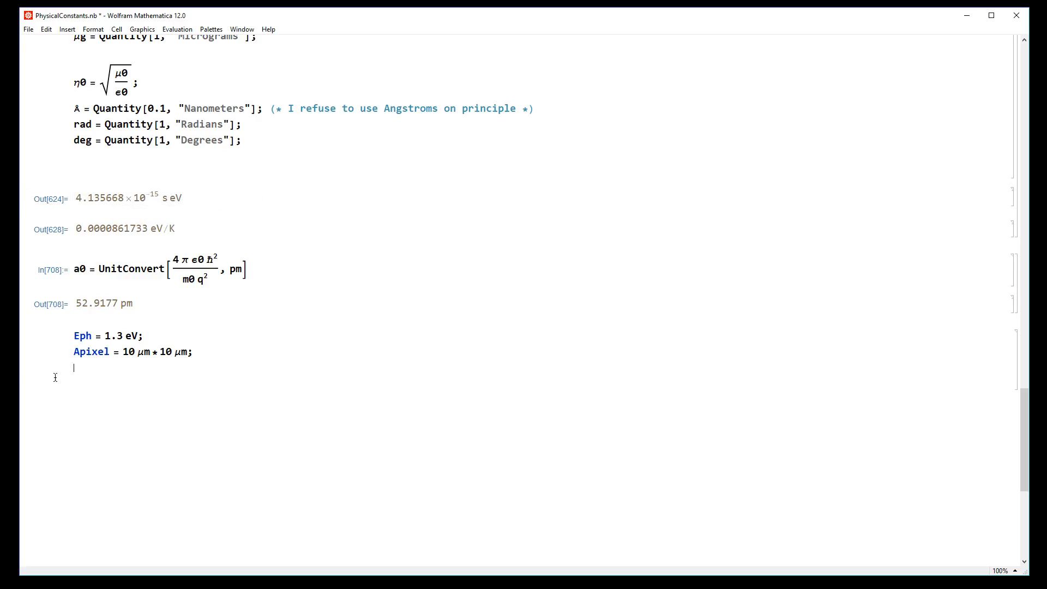
text(Nph =)
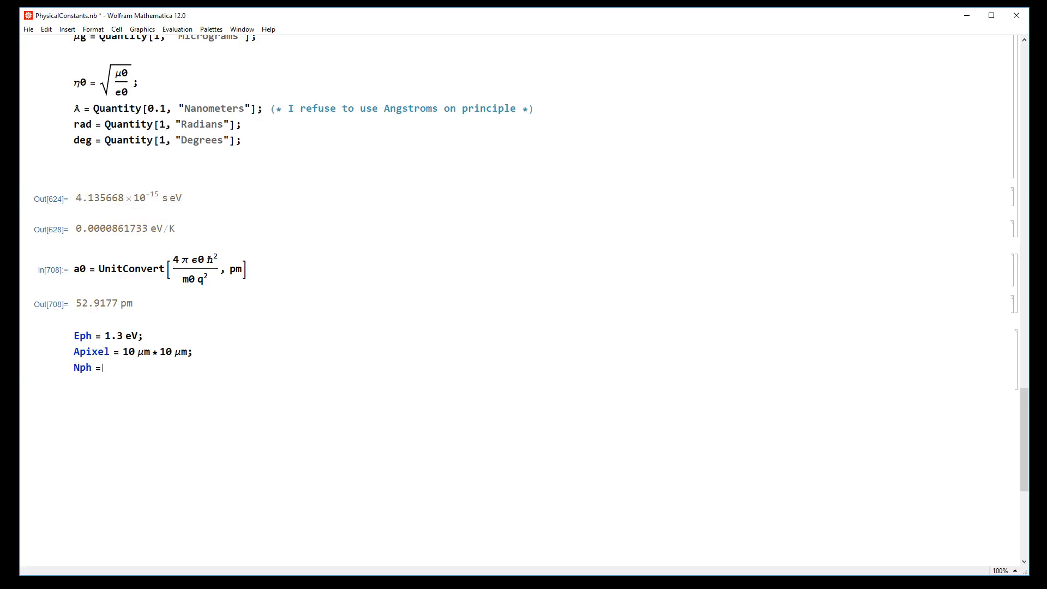
text(10^6 /)
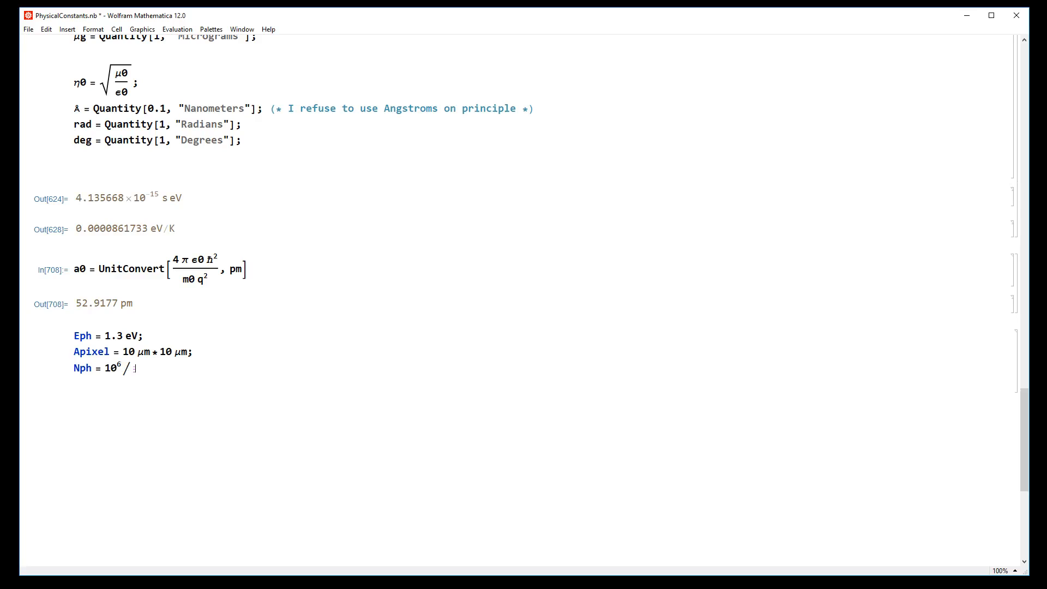
text(μs;)
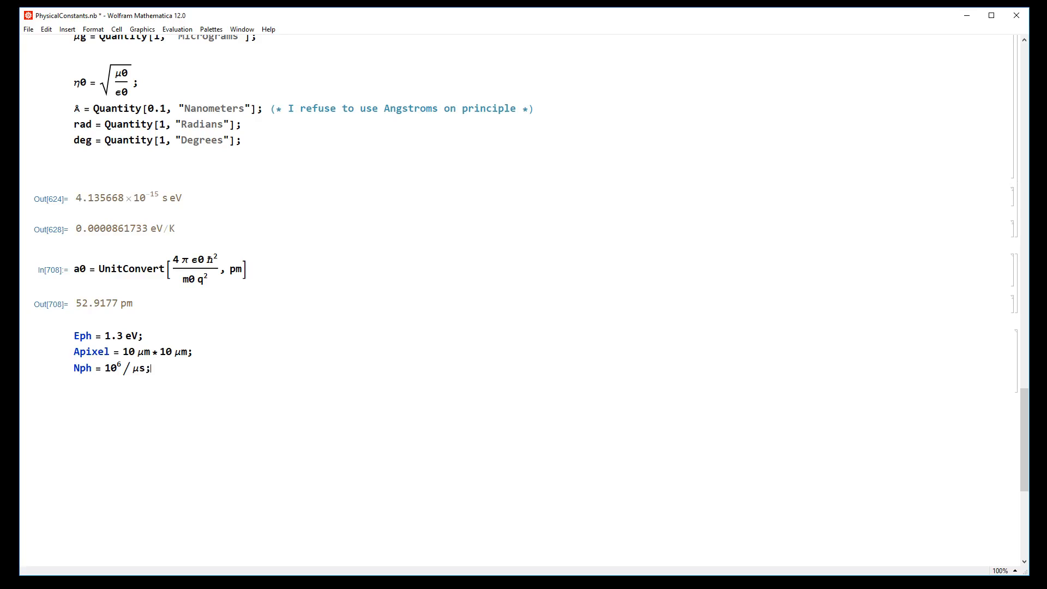
Compute Intensity = UnitConvert[Nph*Eph/Apixel, mW/cm^2], giving 208.283 mW/cm².
key(Return)
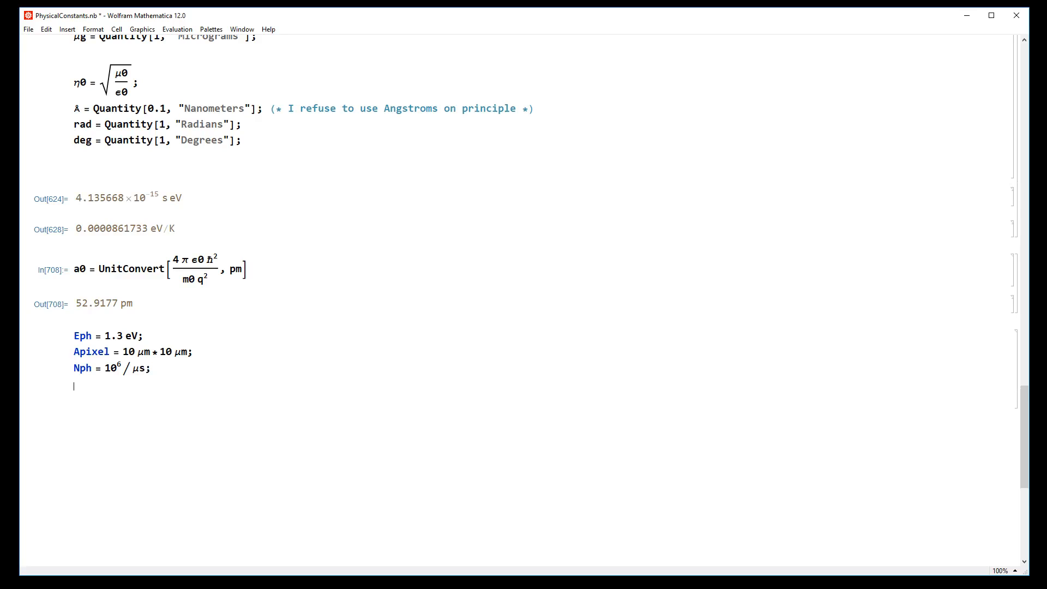
text(Inten)
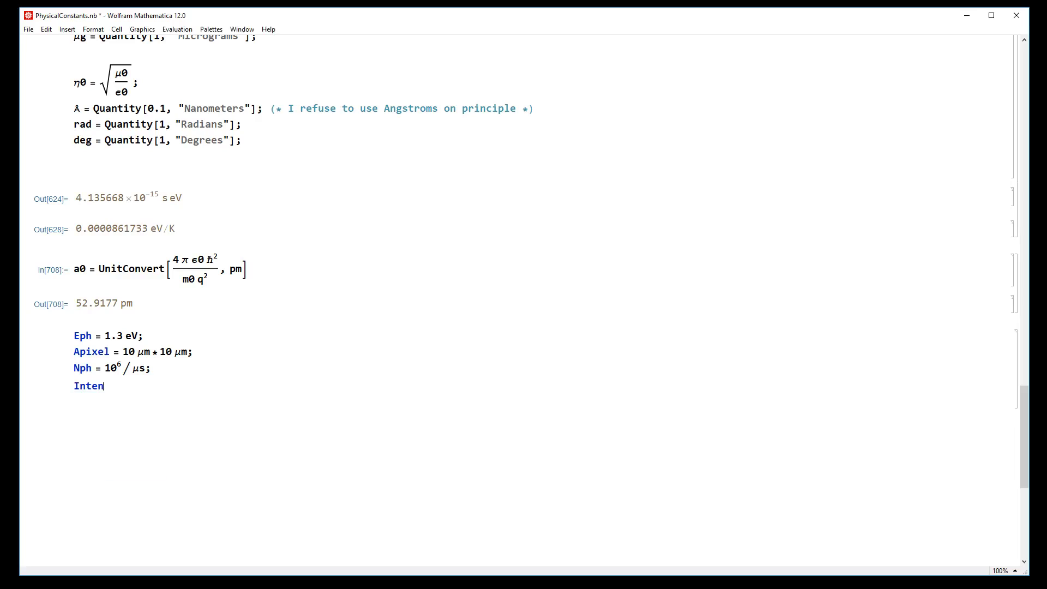
text(sity =)
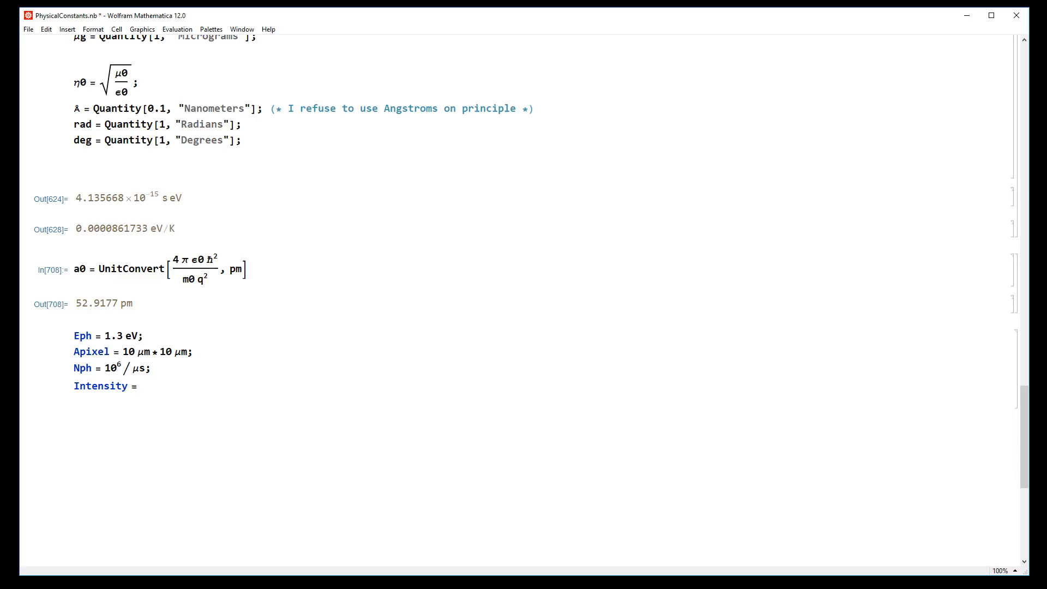
text(Nph * E)
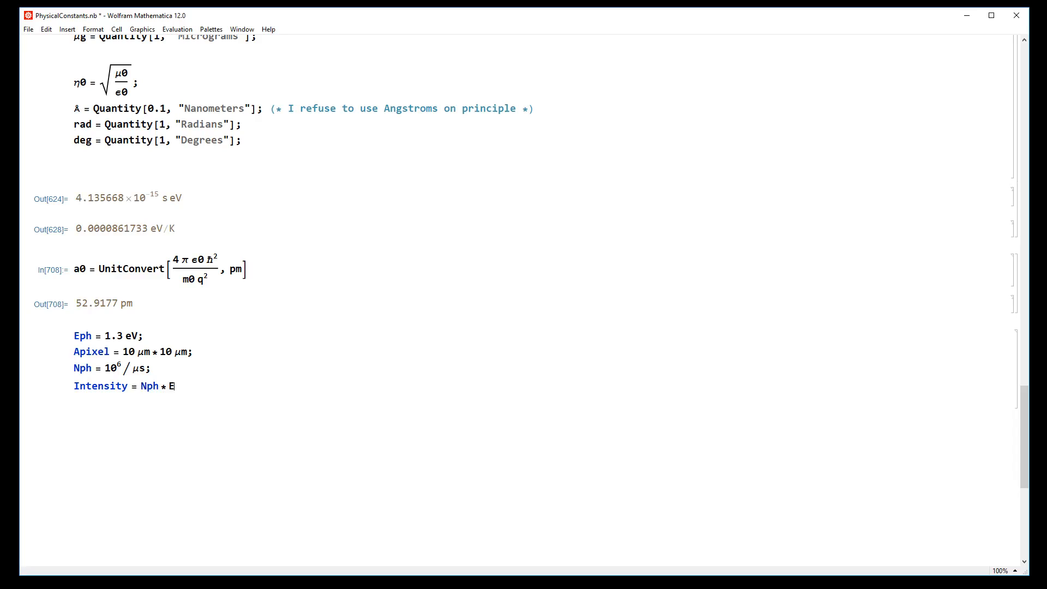
text(ph / Apix)
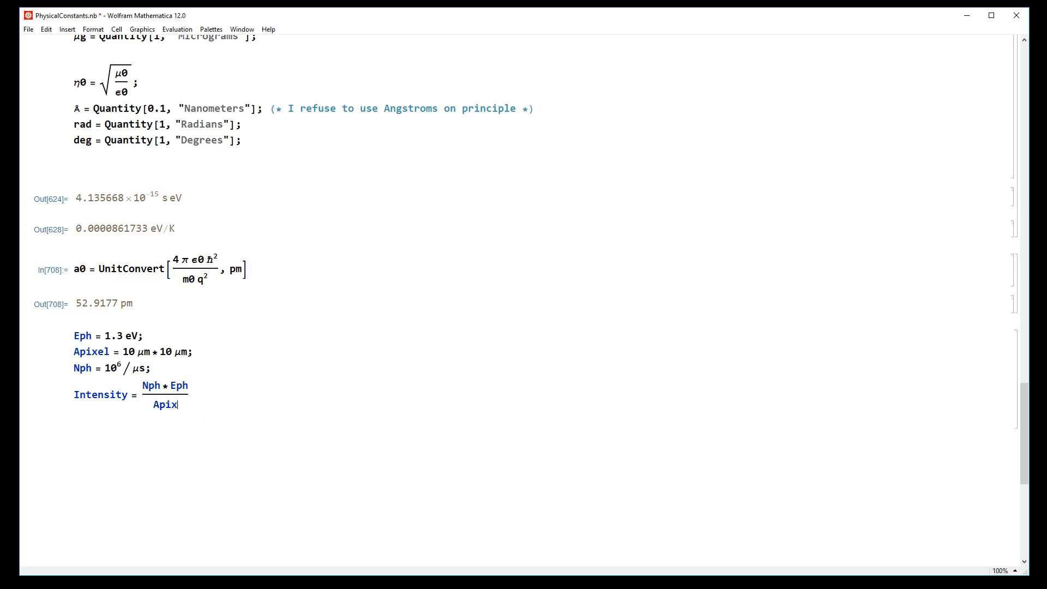
text(el)
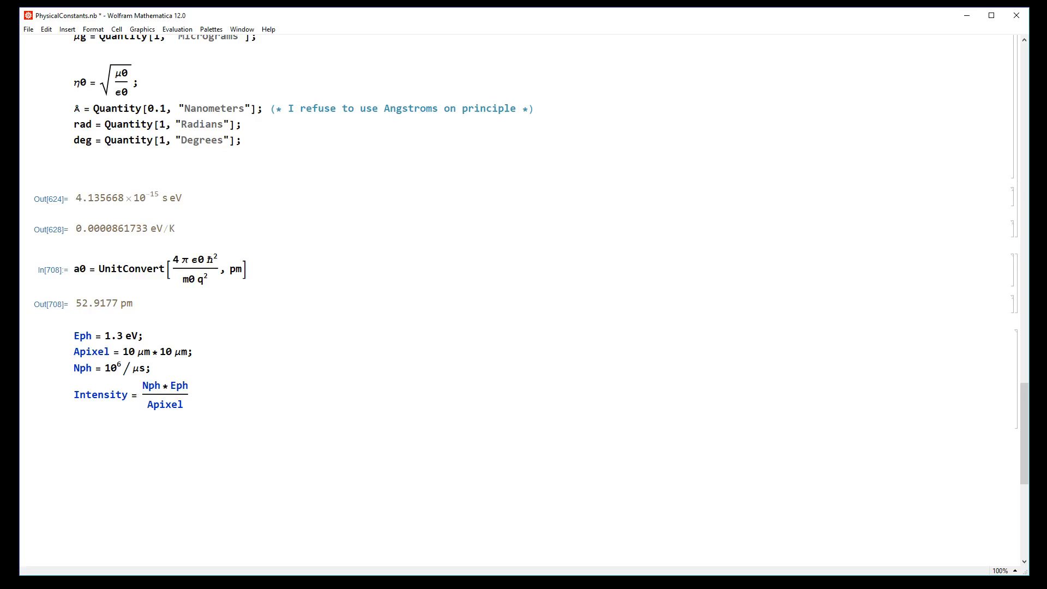
text(UnitConvert[)
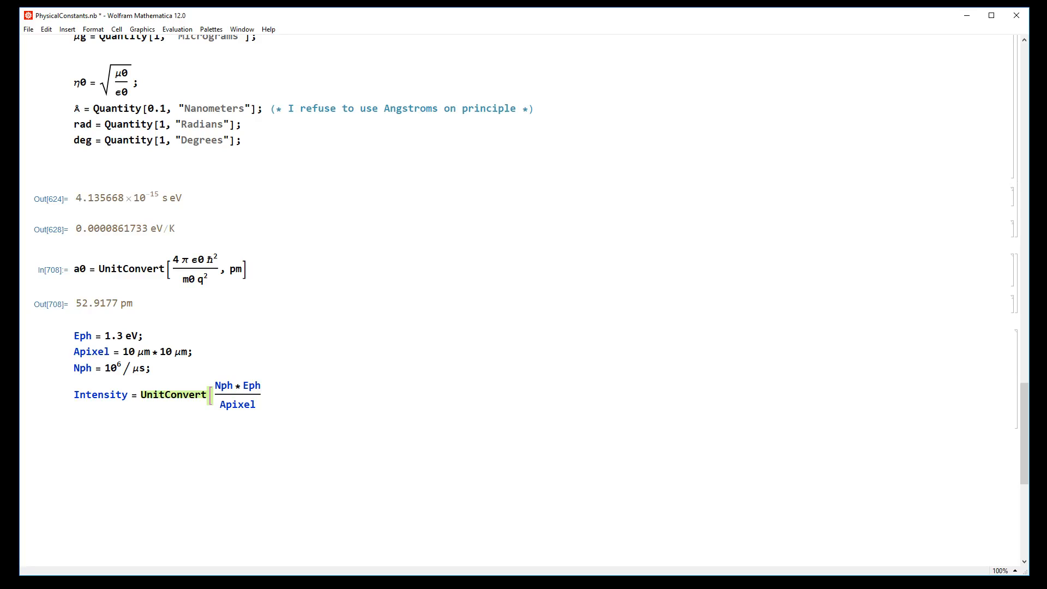
text(, mW)
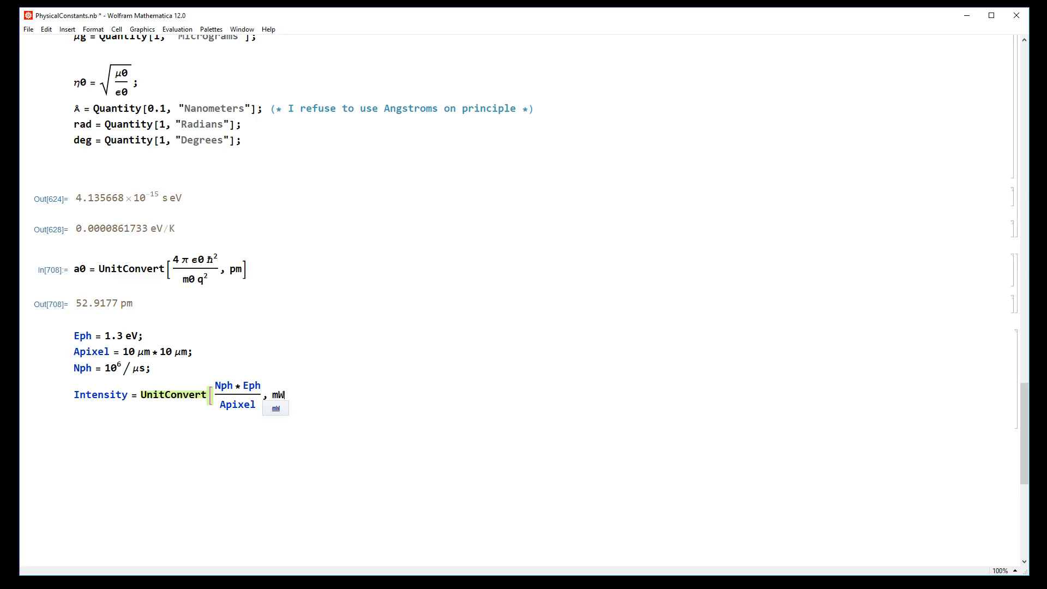
text(/ cm^2)
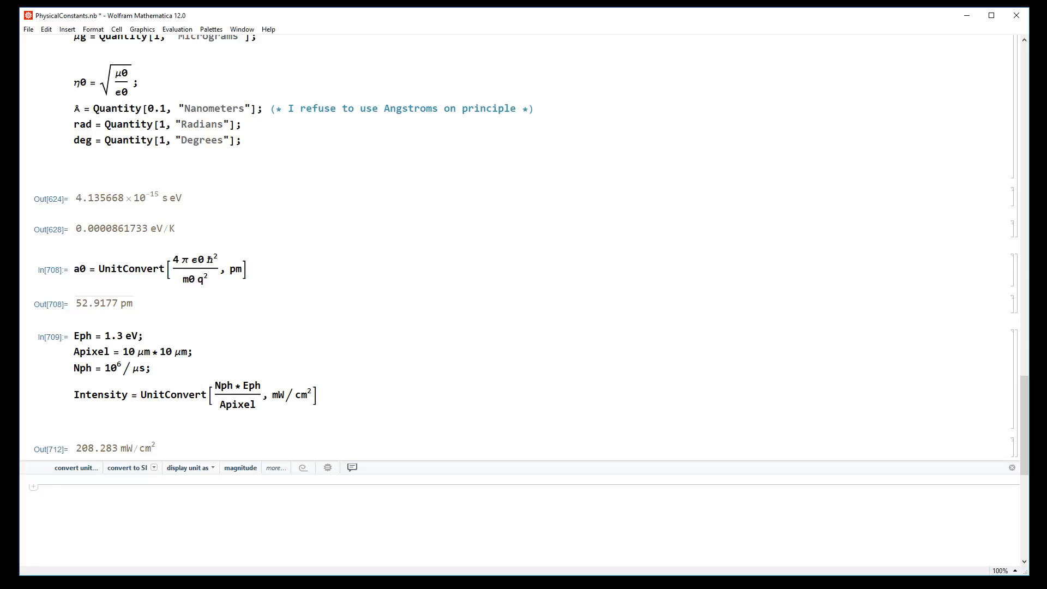
Type the Bohr radius formula a0 = 4πε0ħ²/(m0 q²) as a fraction.
text(a0 =)
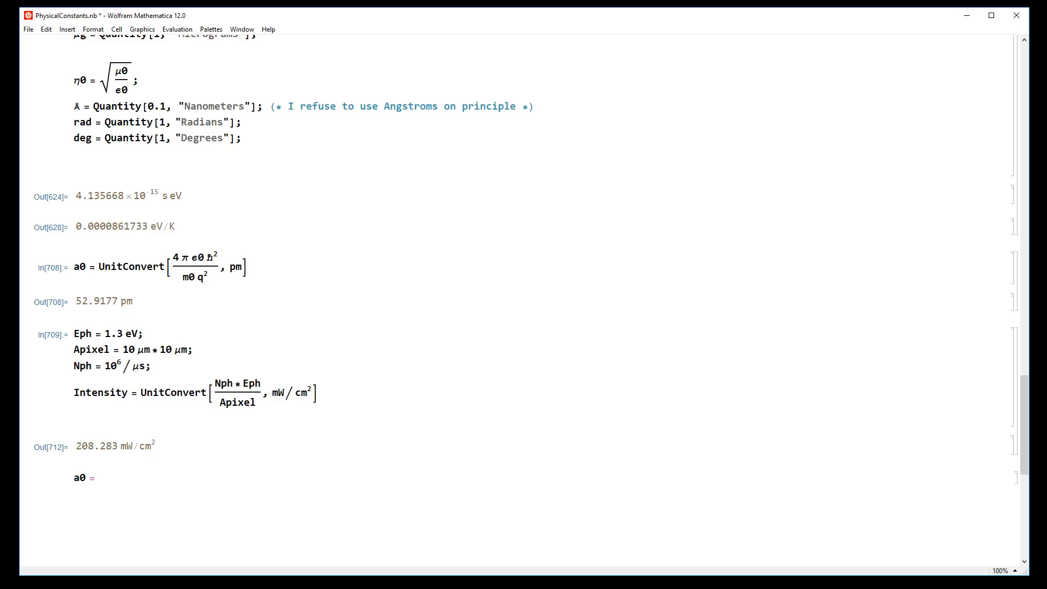
text(4 :pi)
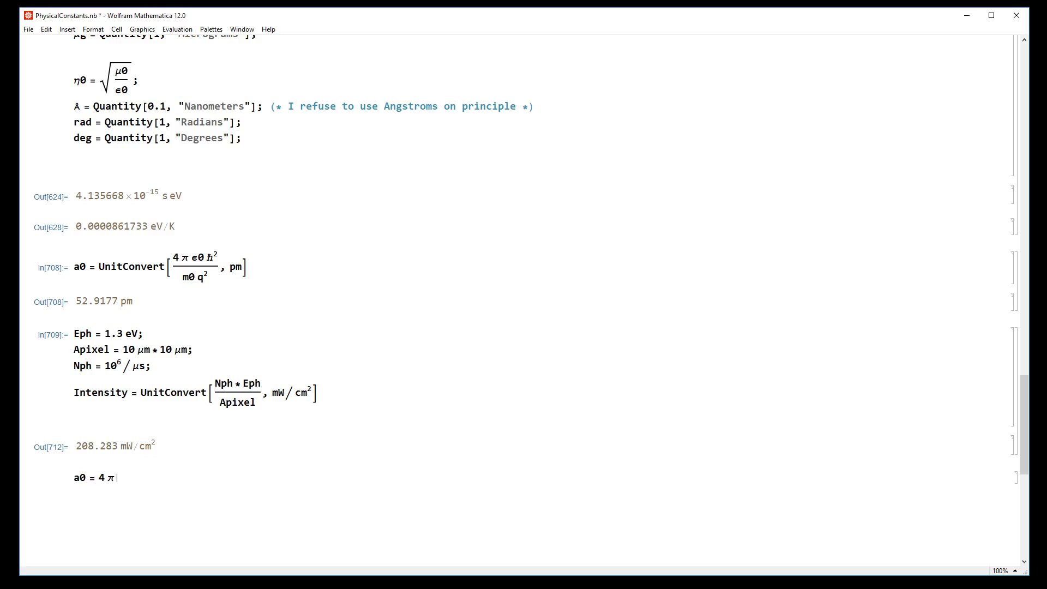
text(ε0)
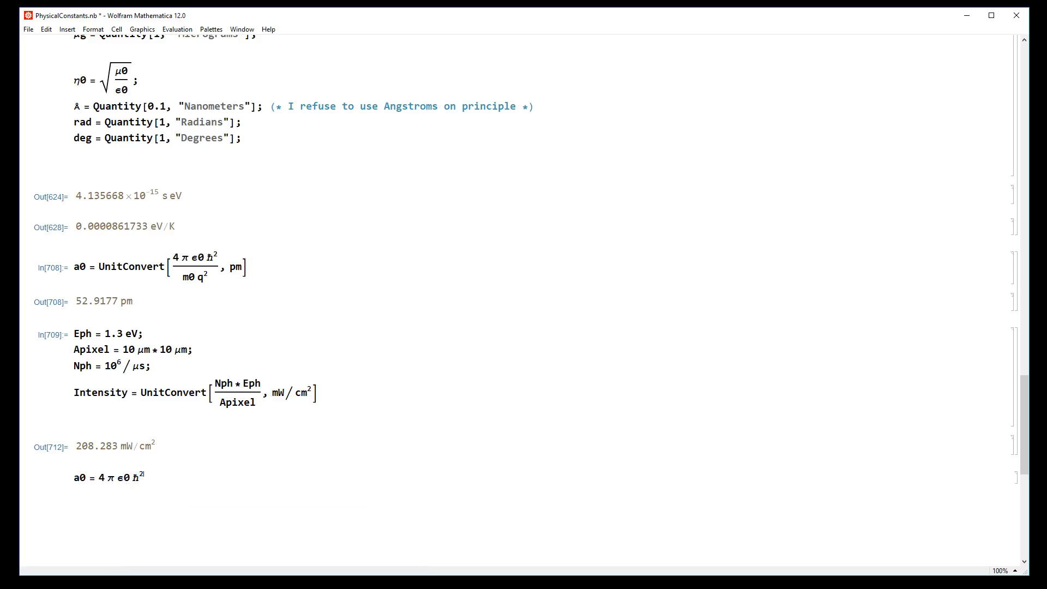
double_click(121, 476)
text(/m0 q²)
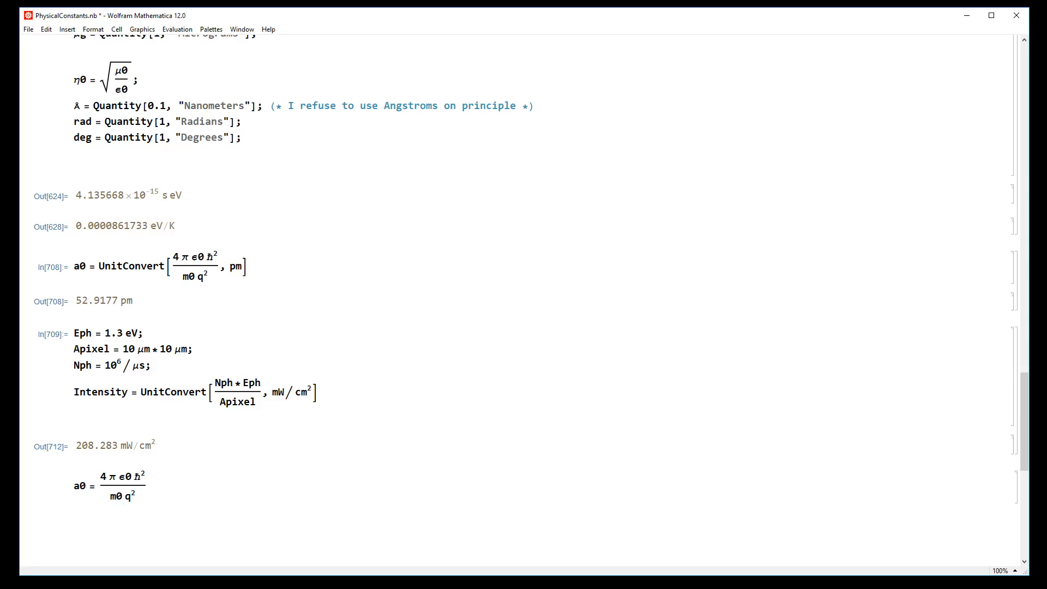
click(109, 494)
text(Unit)
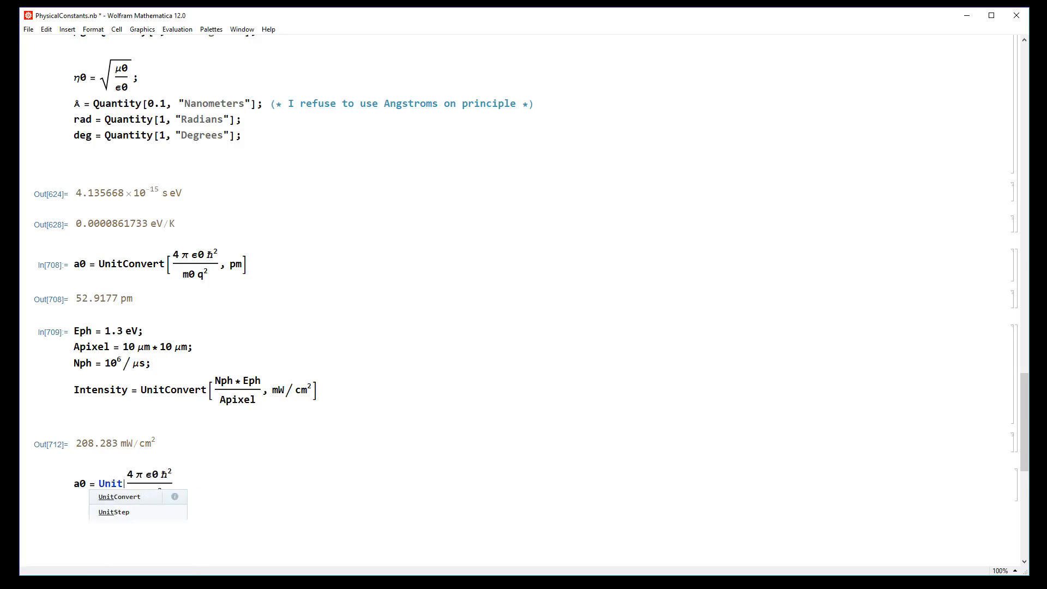
Wrap the formula in UnitConvert and evaluate m0 to check it equals one electron mass.
click(120, 496)
text(ℏ)
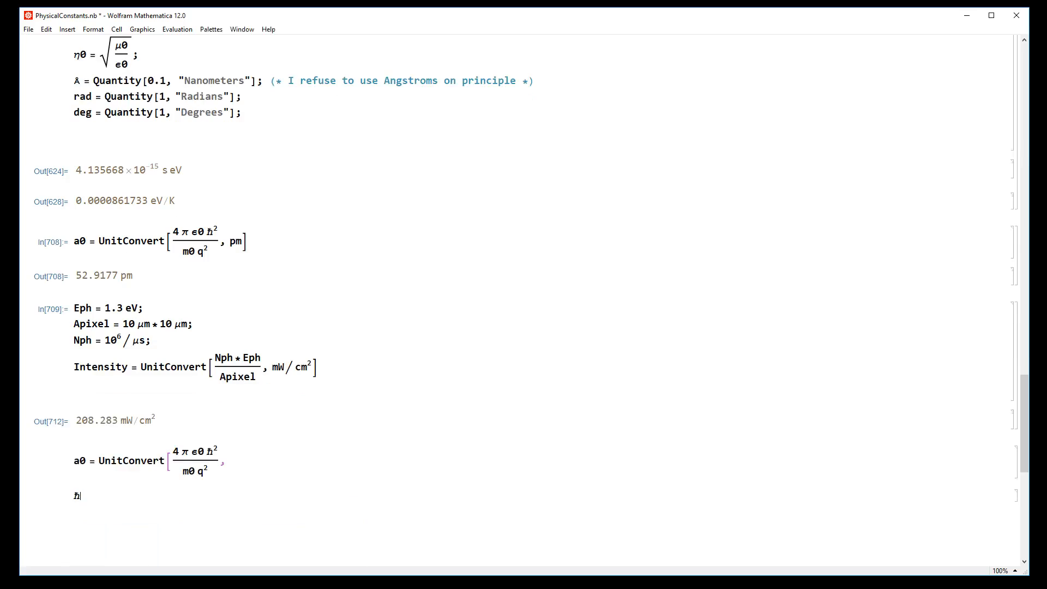
key(shift+Return)
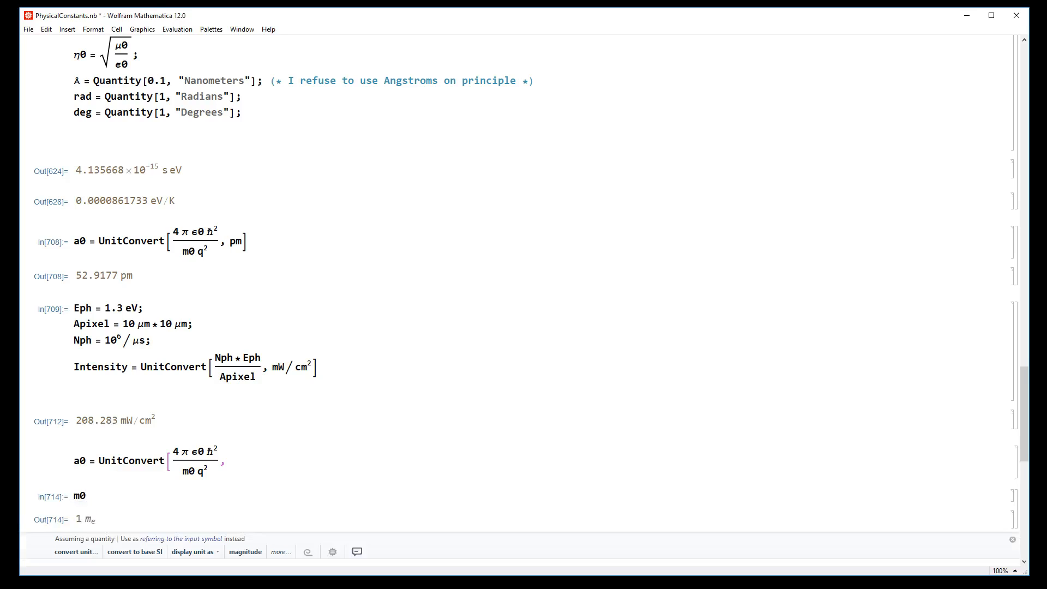
click(83, 497)
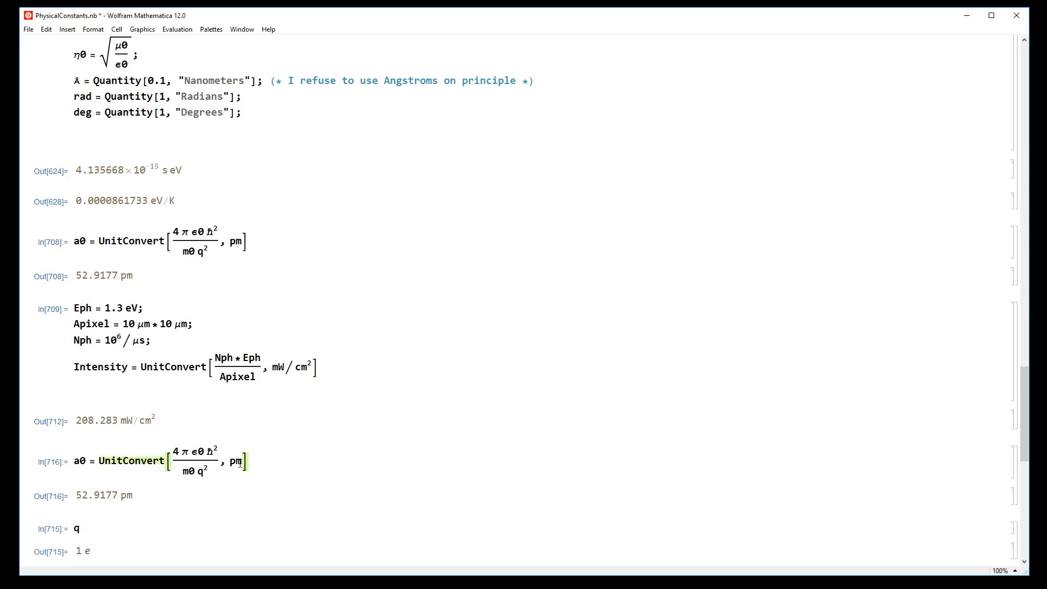
Change the Bohr radius target unit to Å, then nm, giving 0.0529177 nm.
text(A)
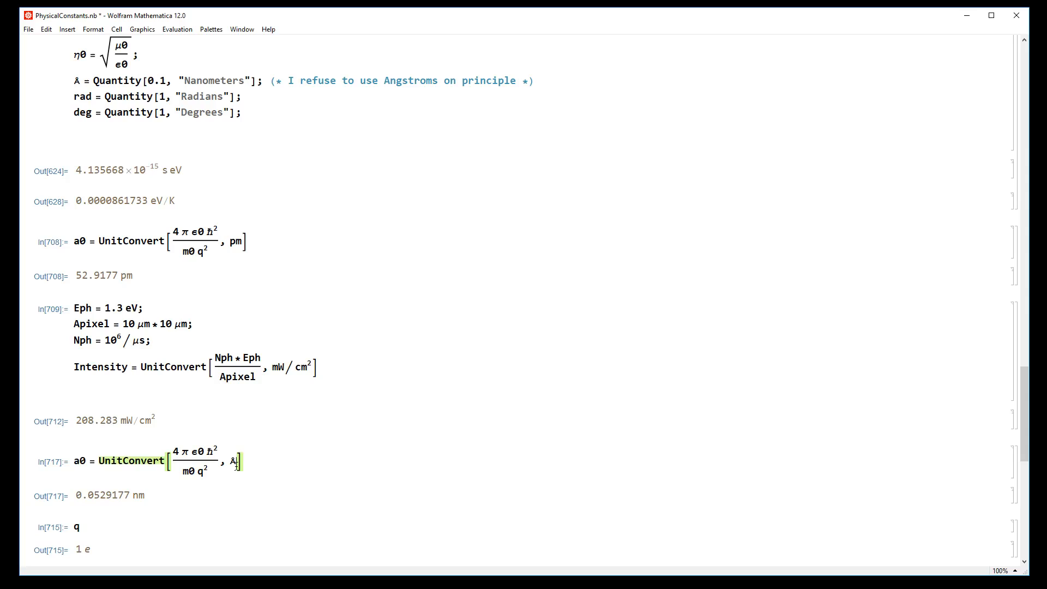
text(nm)
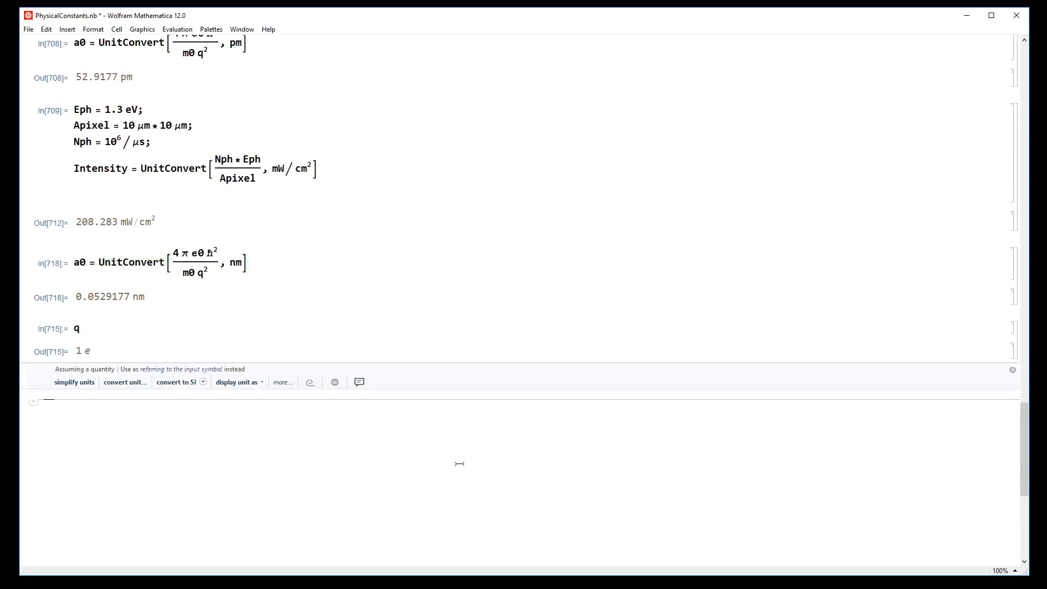
Type the impedance fraction 1/(2π·10 GHz·10 pF).
text(1/2 π)
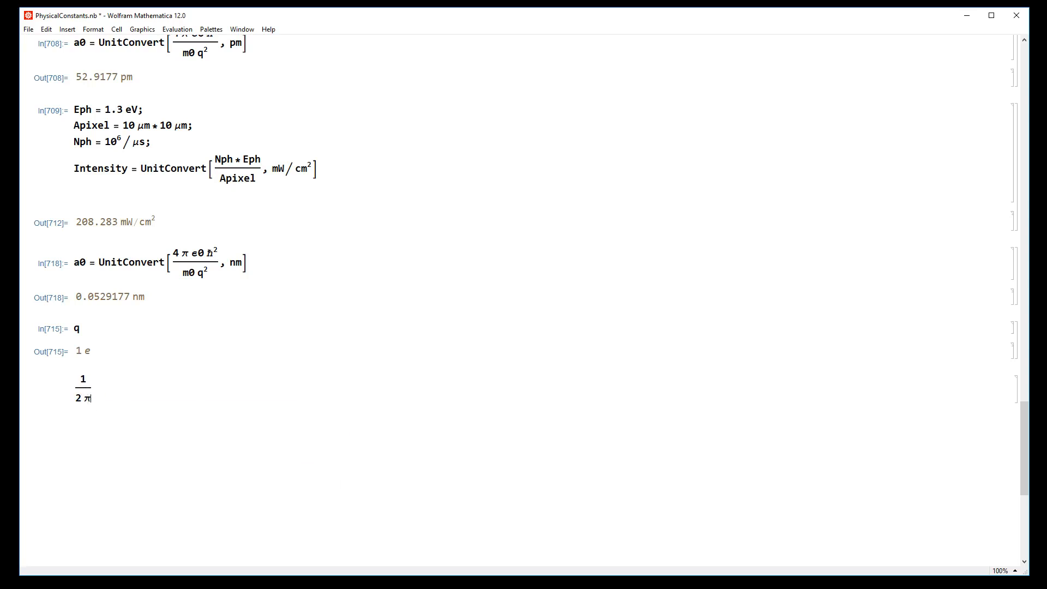
text(10 G)
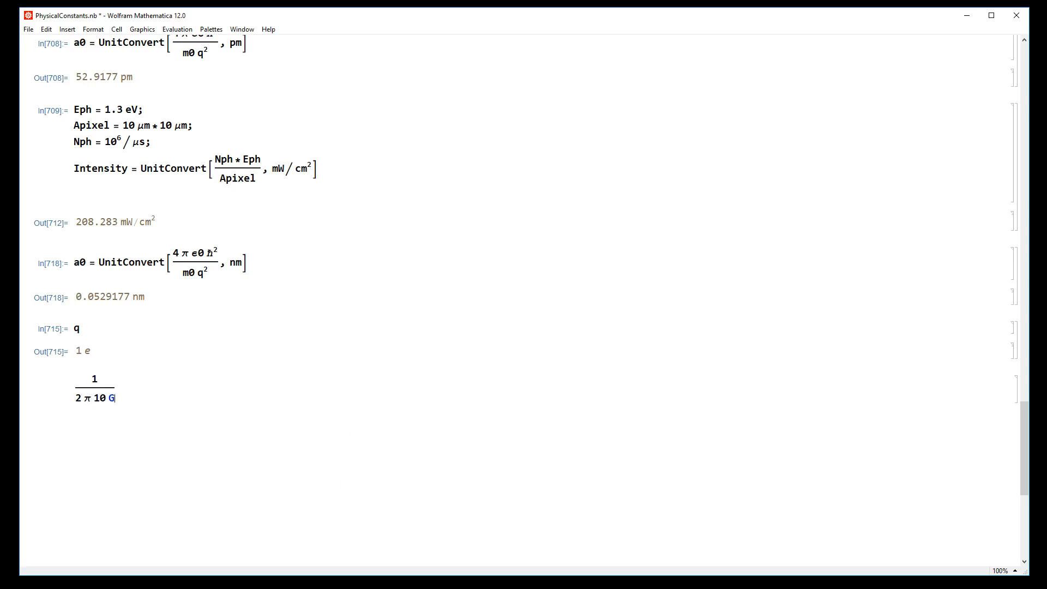
text(Hz)
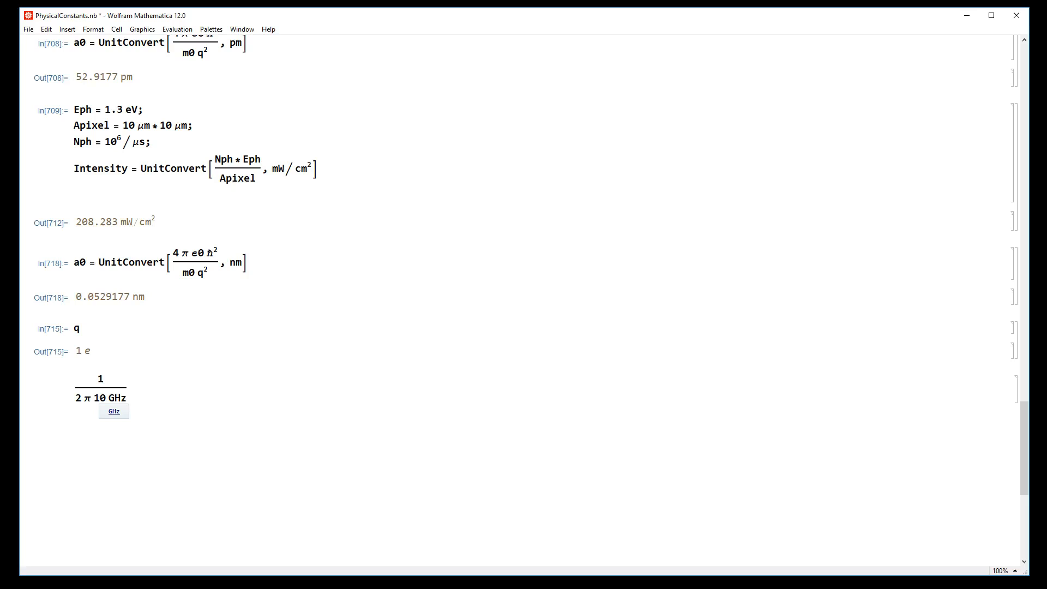
click(114, 411)
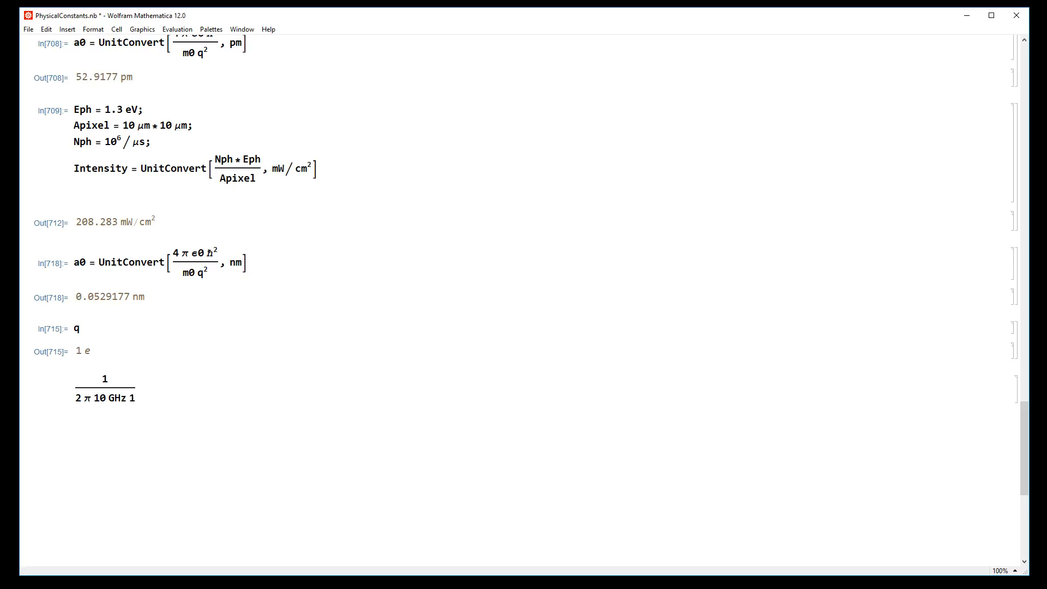
text(10 pF)
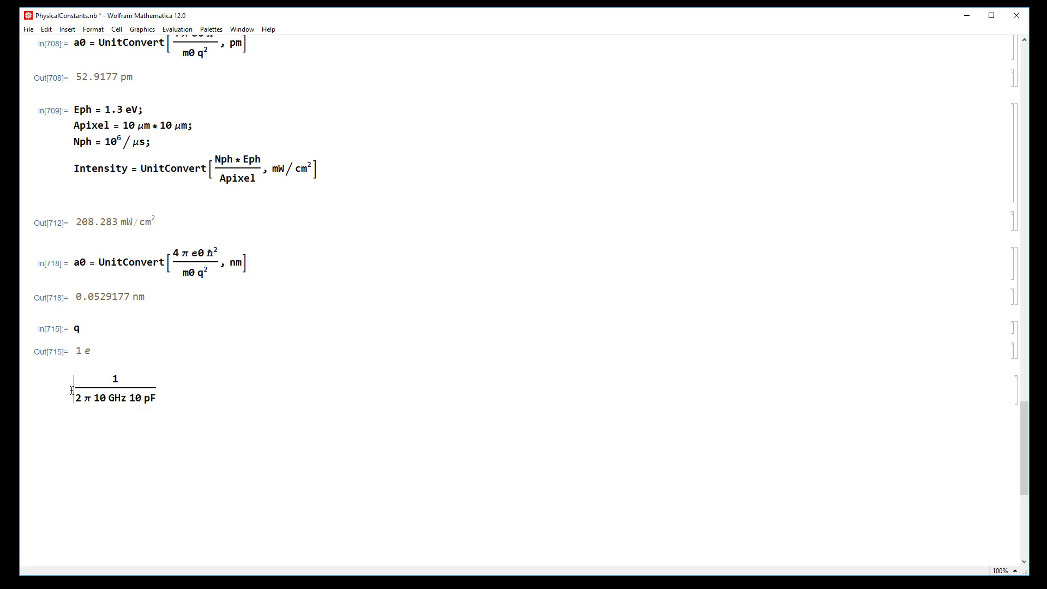
Wrap it in UnitConvert to Ω numerically and change the frequency to THz.
text(Uni)
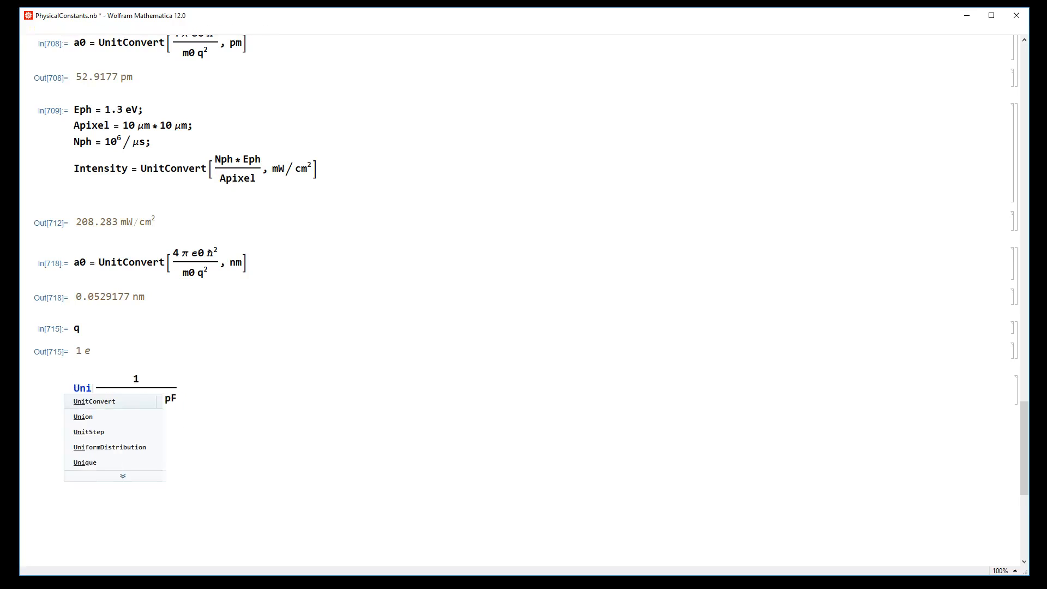
click(94, 400)
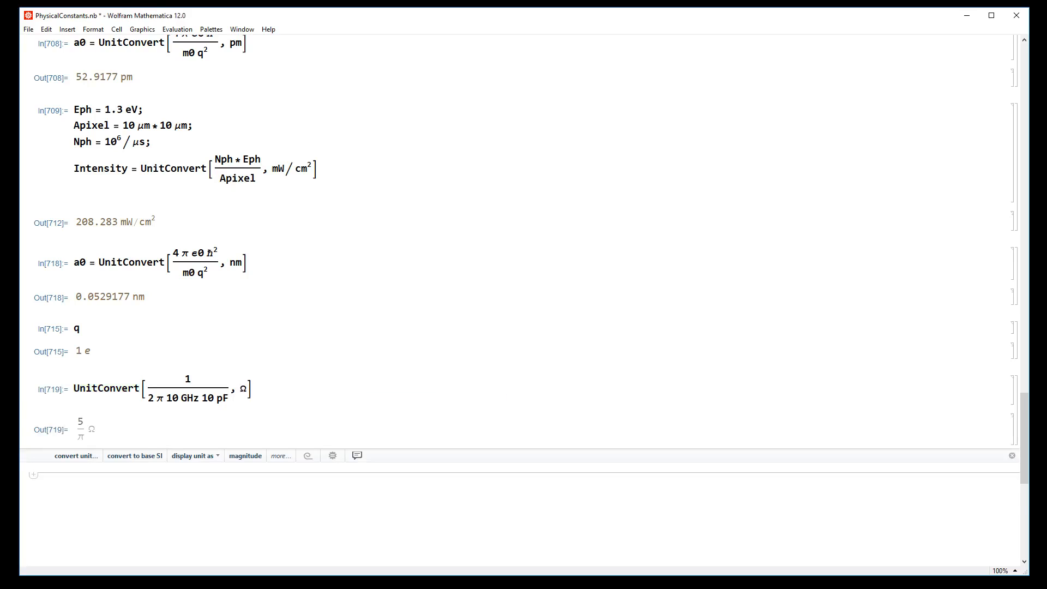
mouse_move(339, 370)
text( // N)
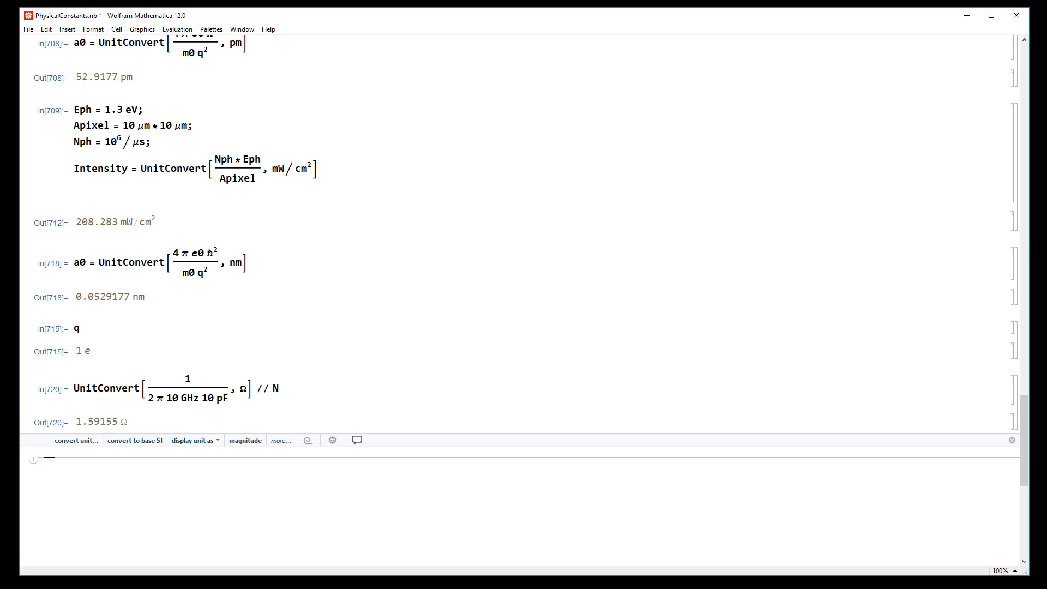
mouse_move(220, 413)
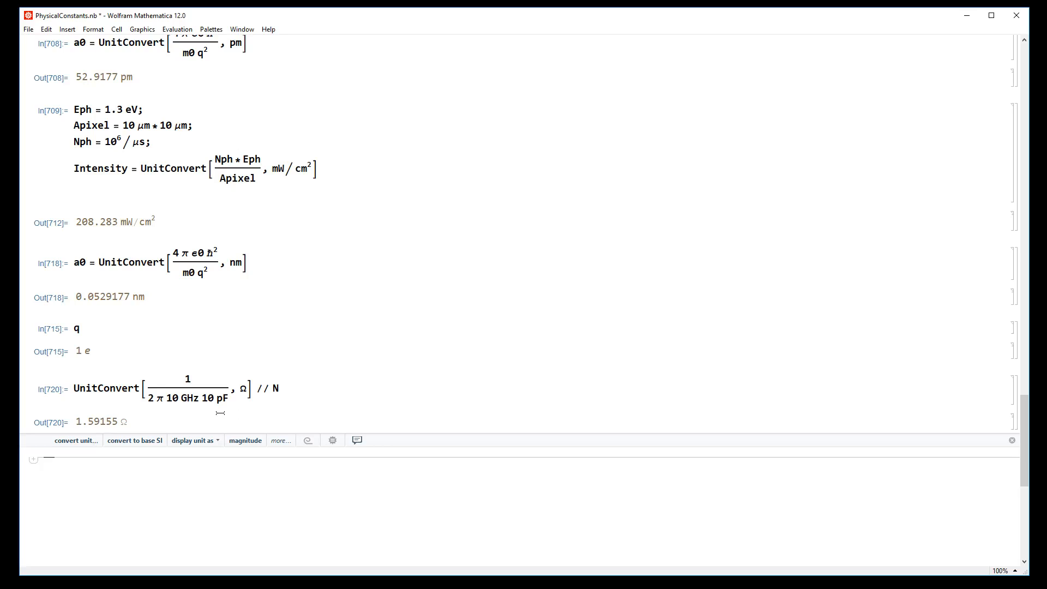
click(187, 397)
text(T)
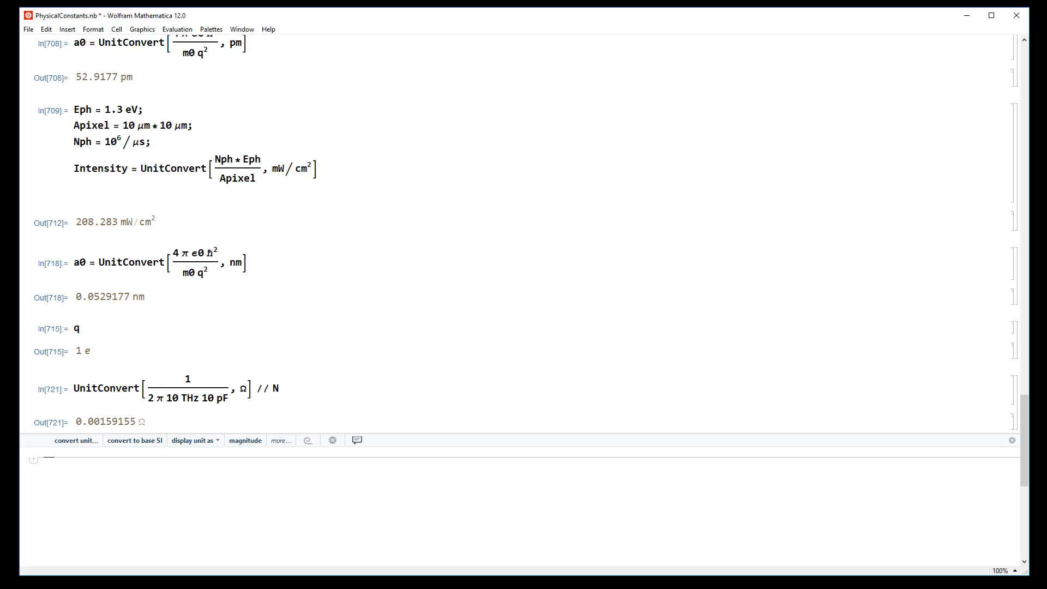
mouse_move(235, 388)
text(m)
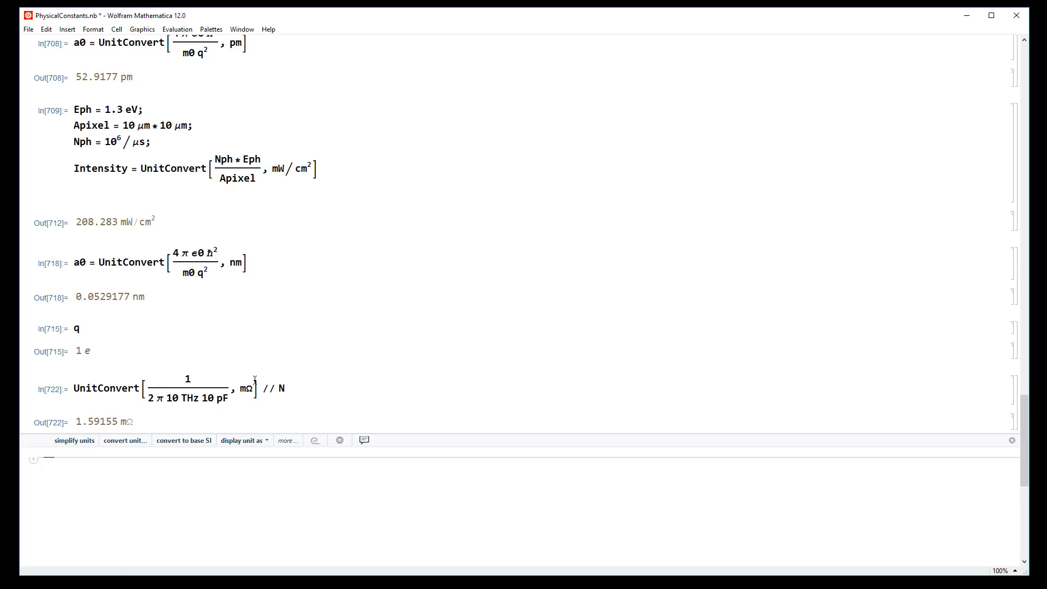
Define the electric field EField = 10^7 V/m.
text(E)
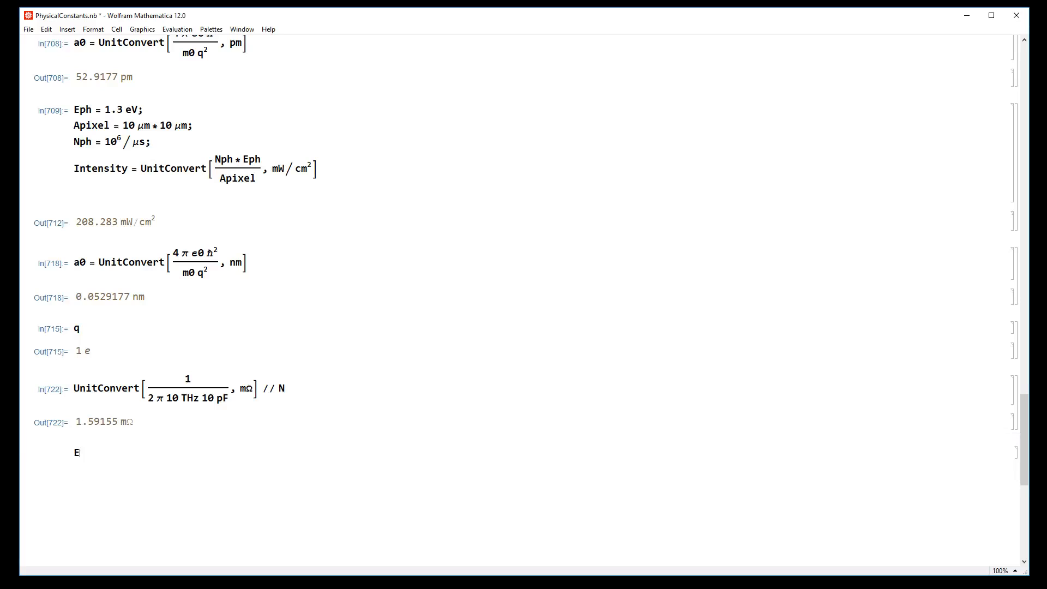
text(Field =)
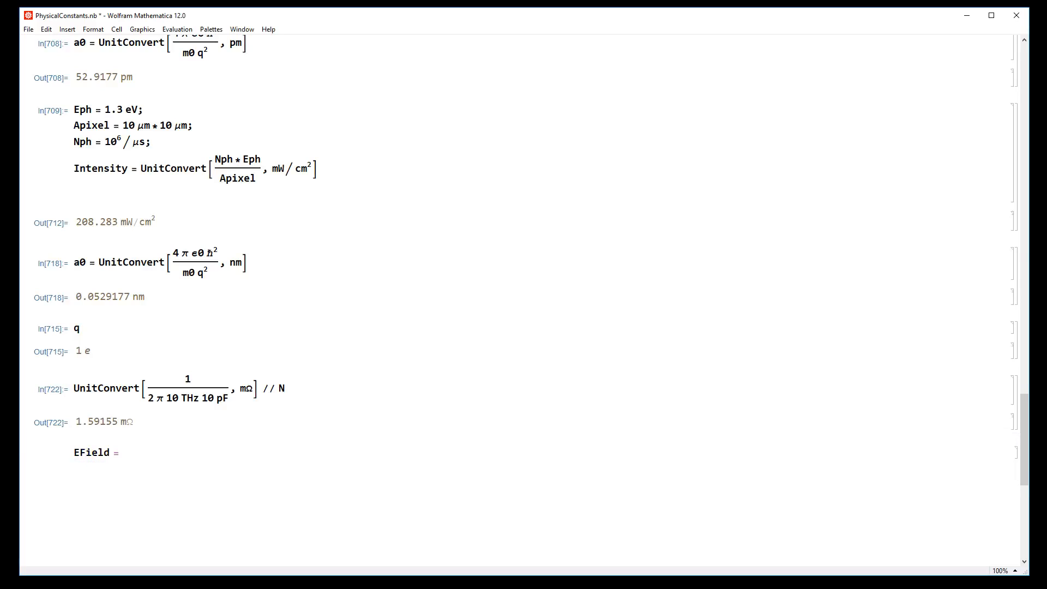
text(100 V / m)
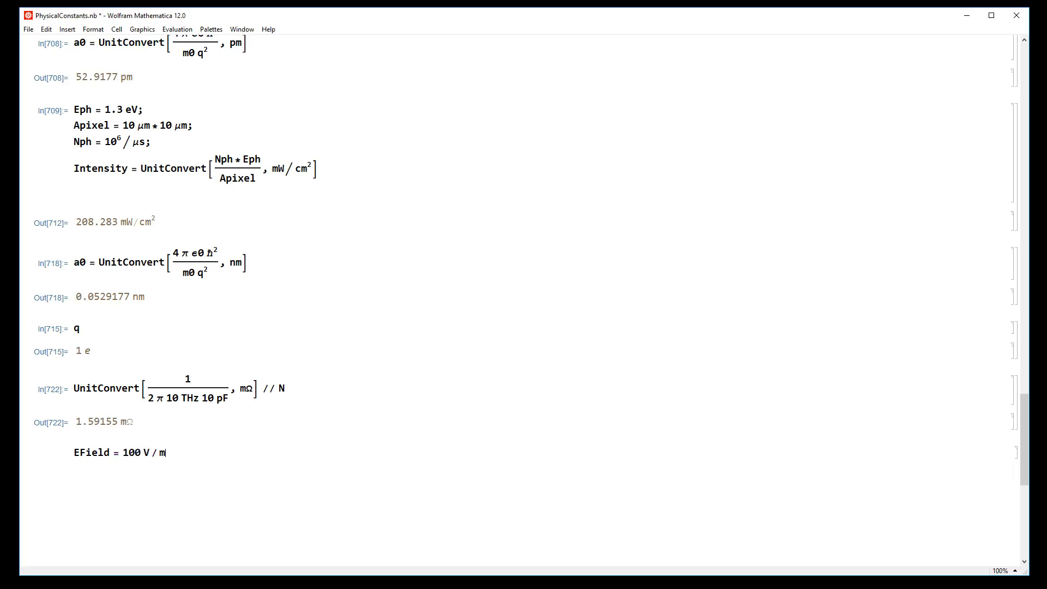
text(;)
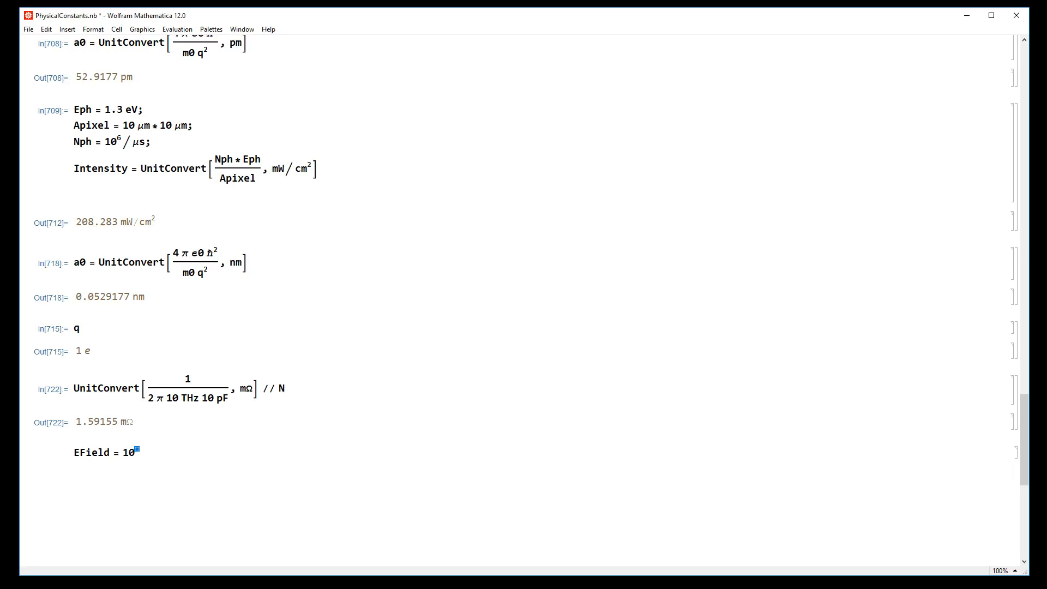
text(7 k)
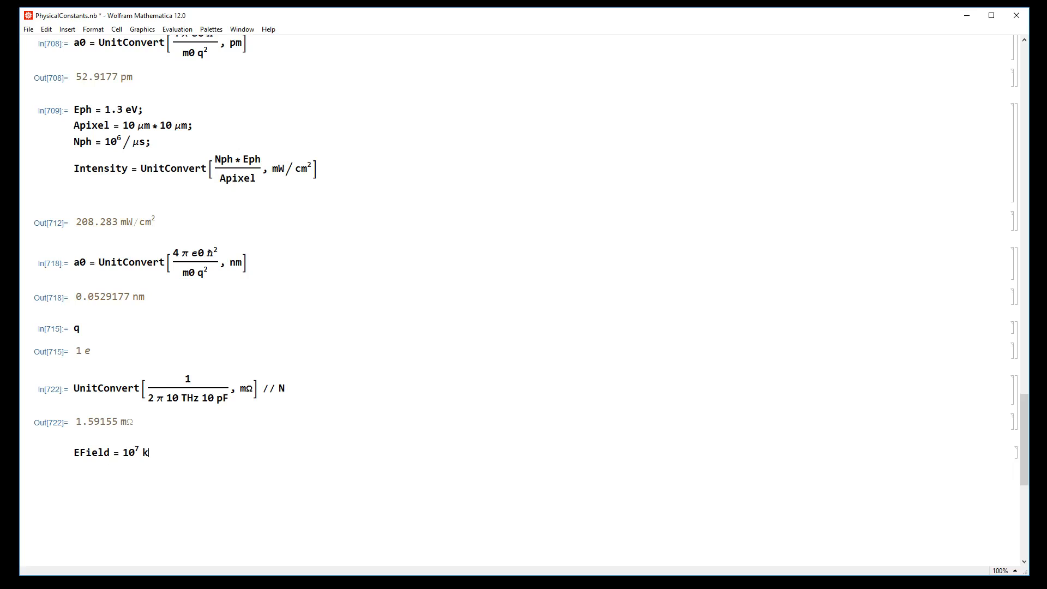
text(V / m)
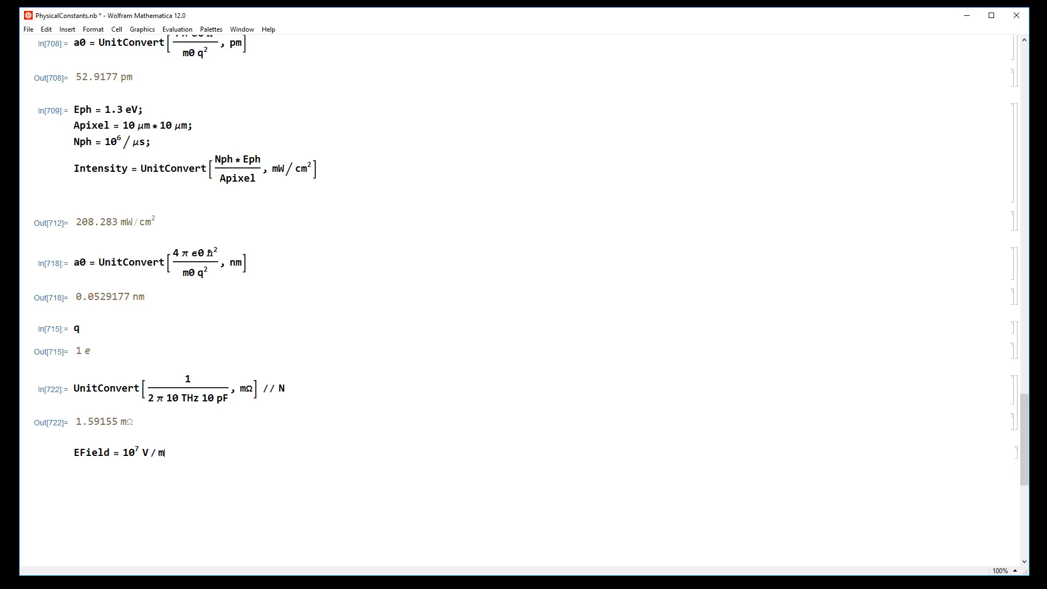
Evaluate UnitConvert[EField, kV/nm] // N, giving 0.00001 kV/nm.
text(; EF)
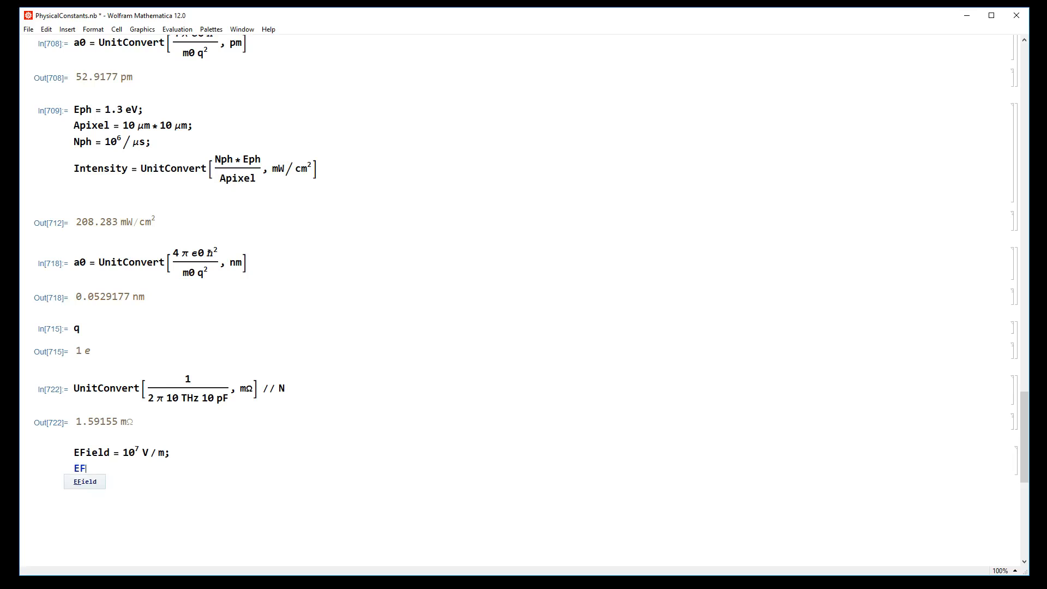
click(86, 481)
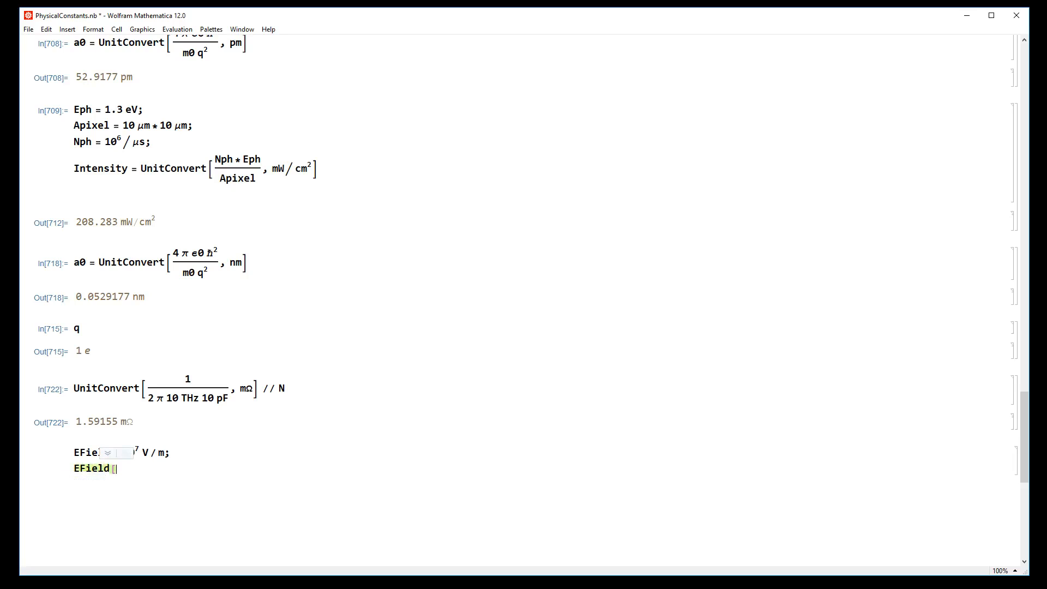
text(Un)
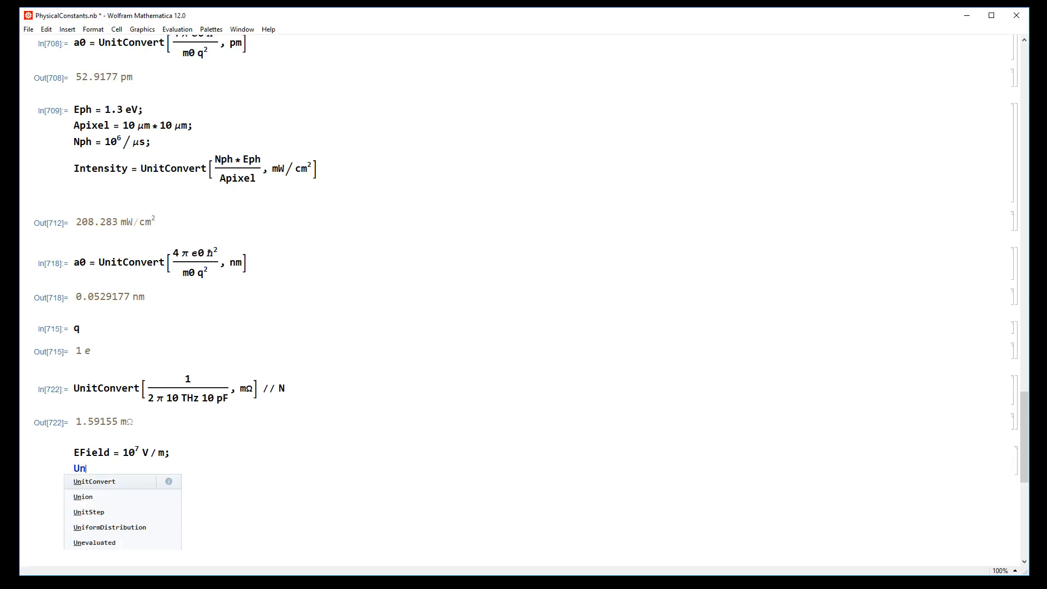
click(94, 481)
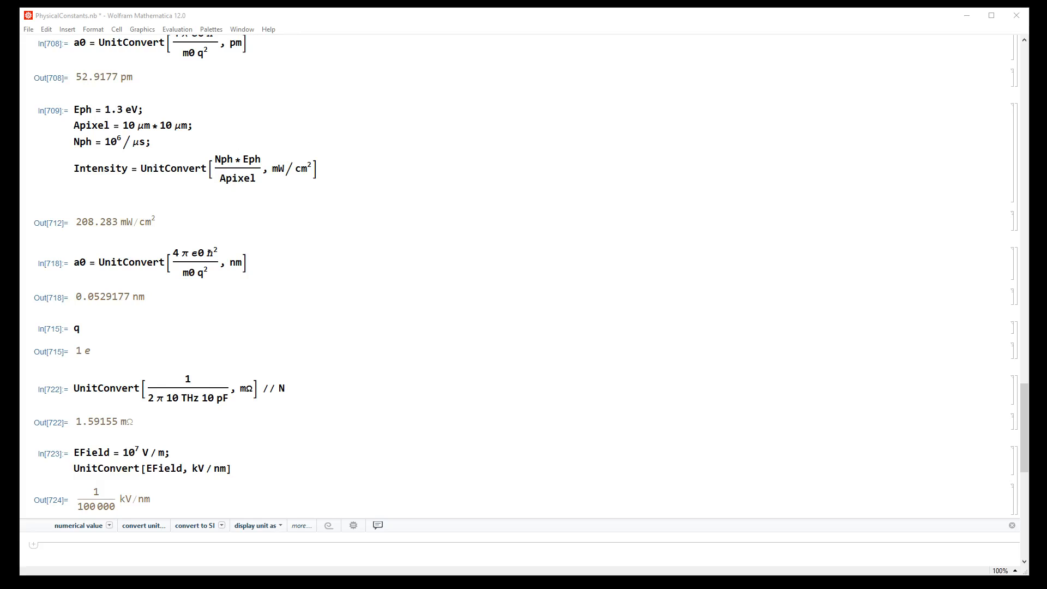
click(233, 467)
text( // N)
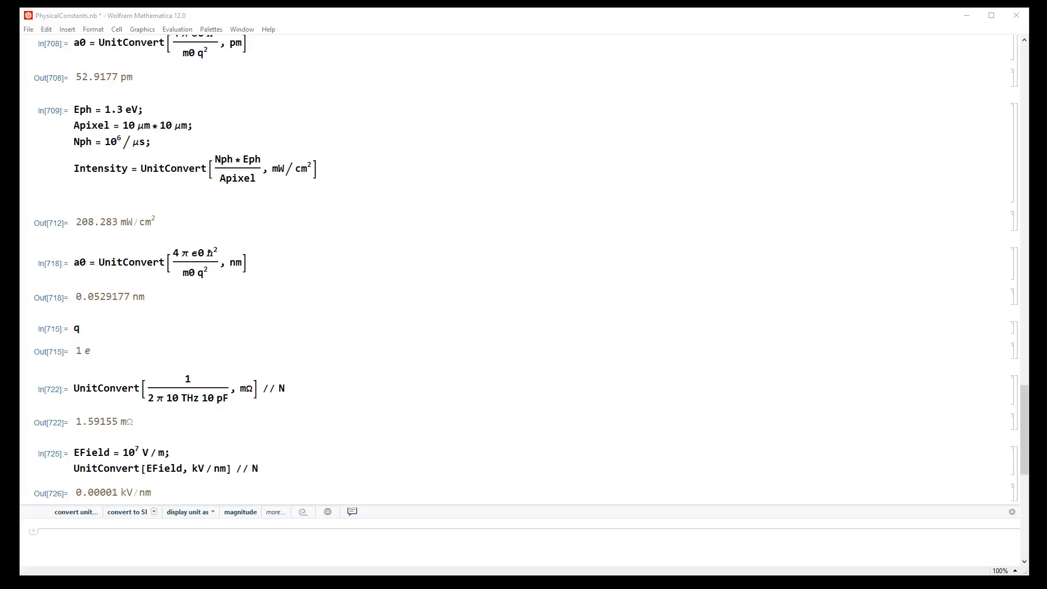
scroll(up, 3)
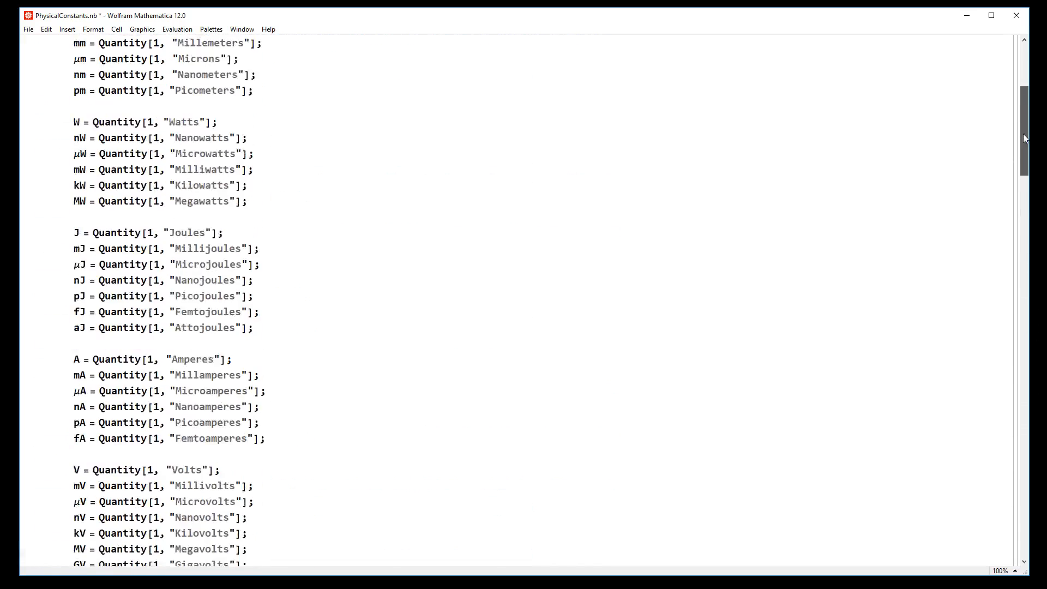
scroll(up, 3)
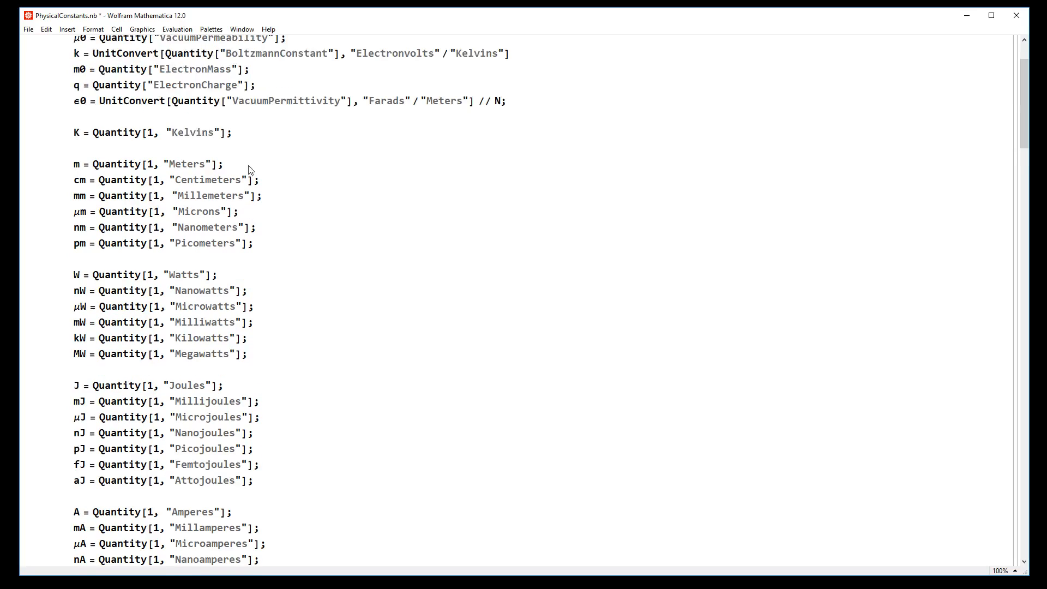
mouse_move(247, 165)
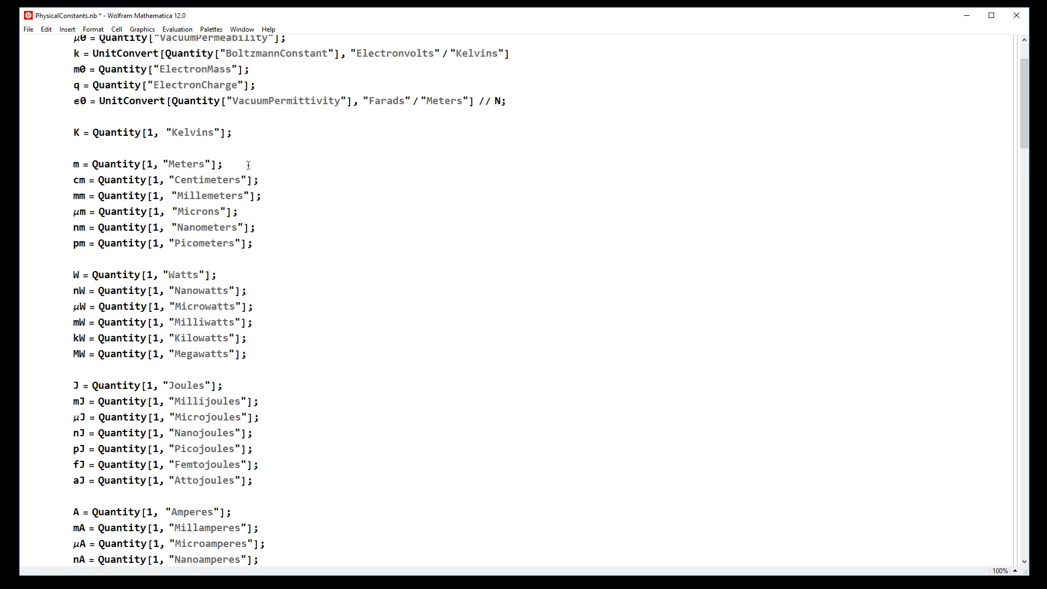
scroll(up, 3)
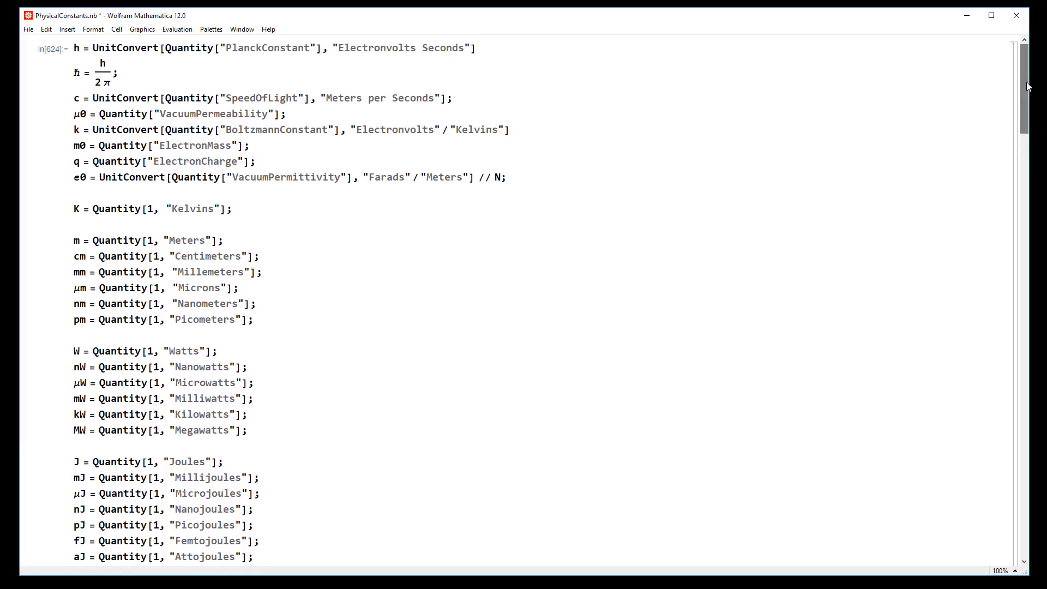
click(223, 240)
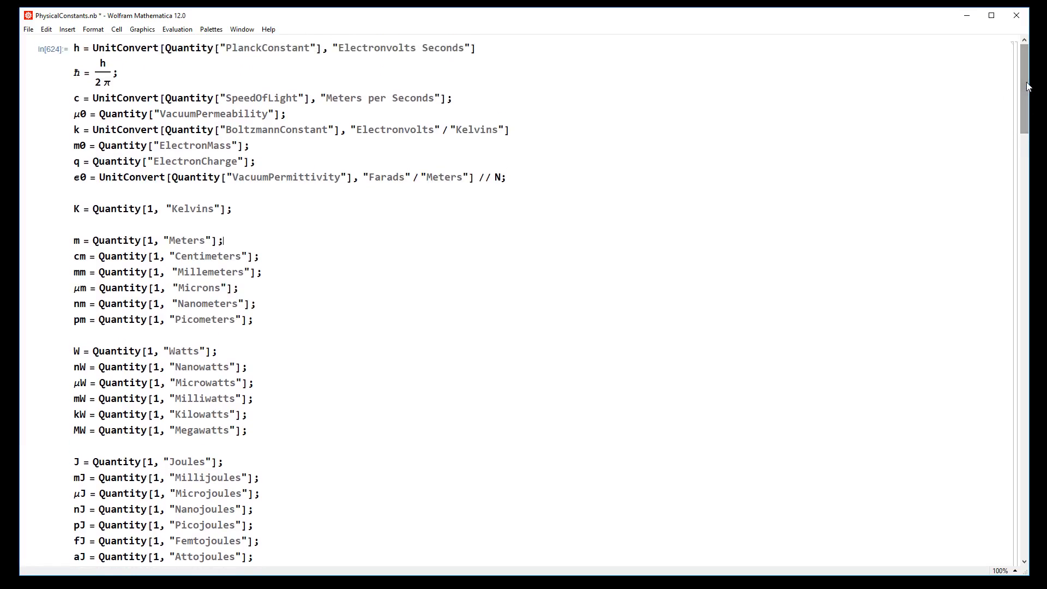
scroll(down, 3)
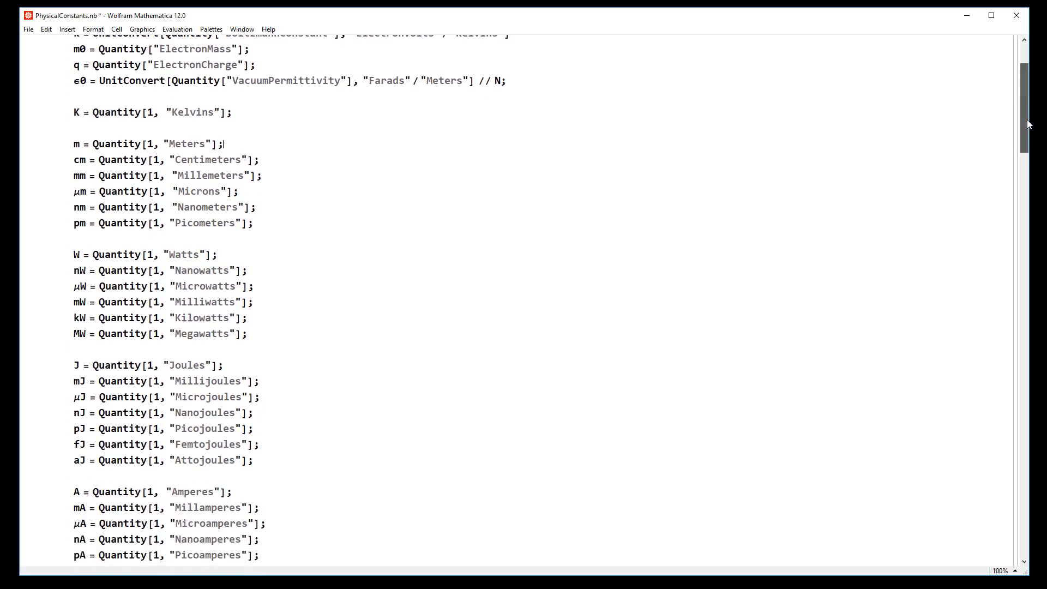
scroll(down, 3)
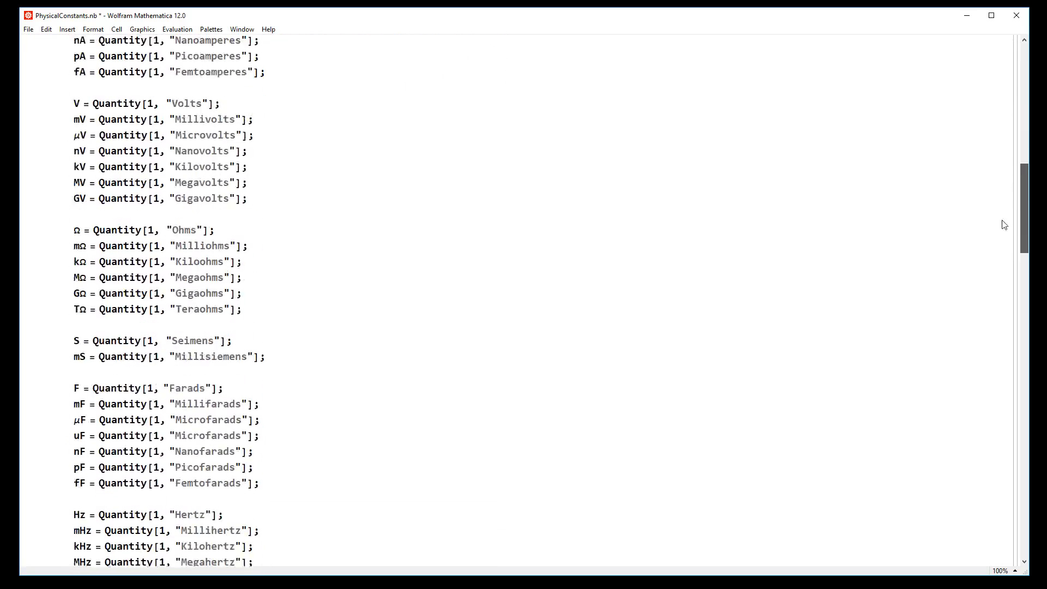
scroll(down, 3)
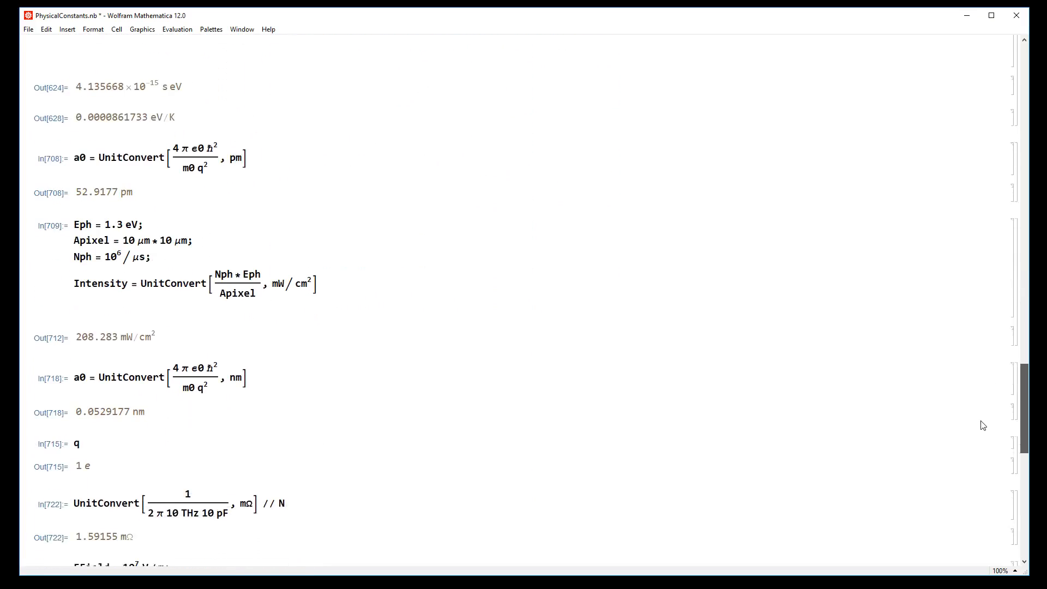
scroll(down, 3)
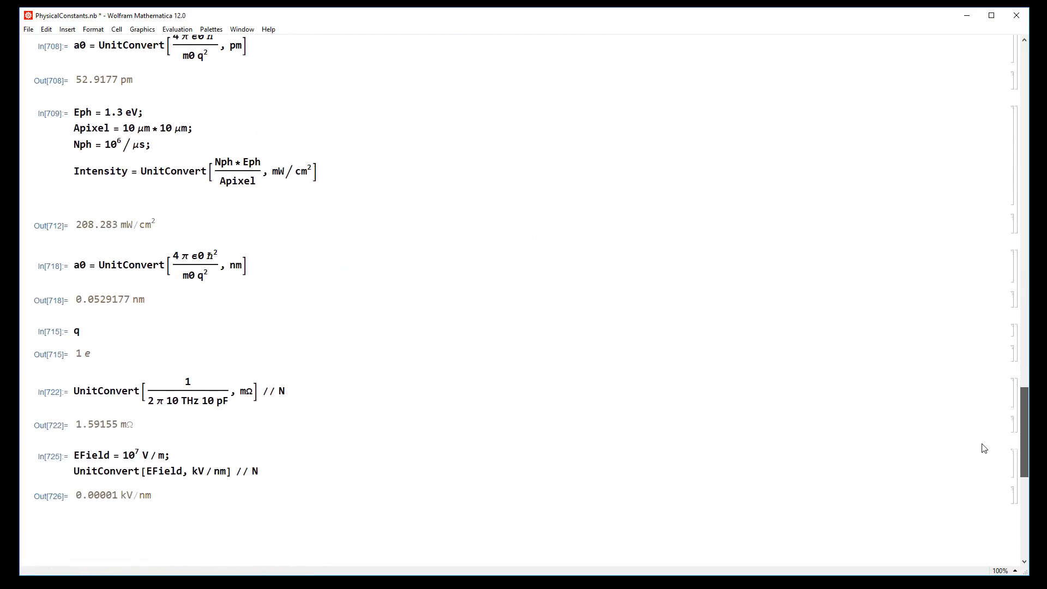
scroll(up, 3)
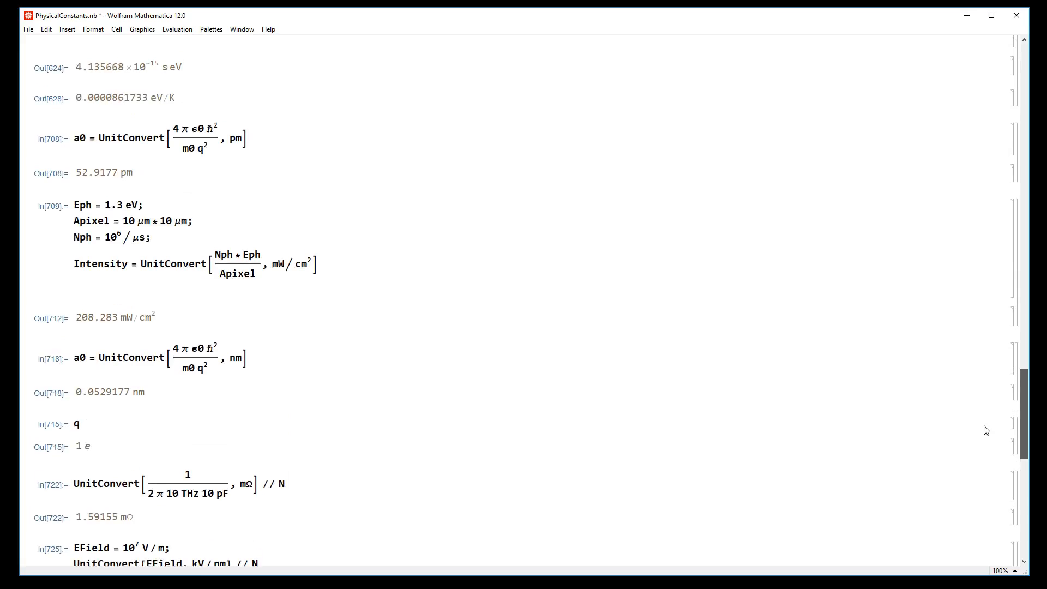
scroll(down, 3)
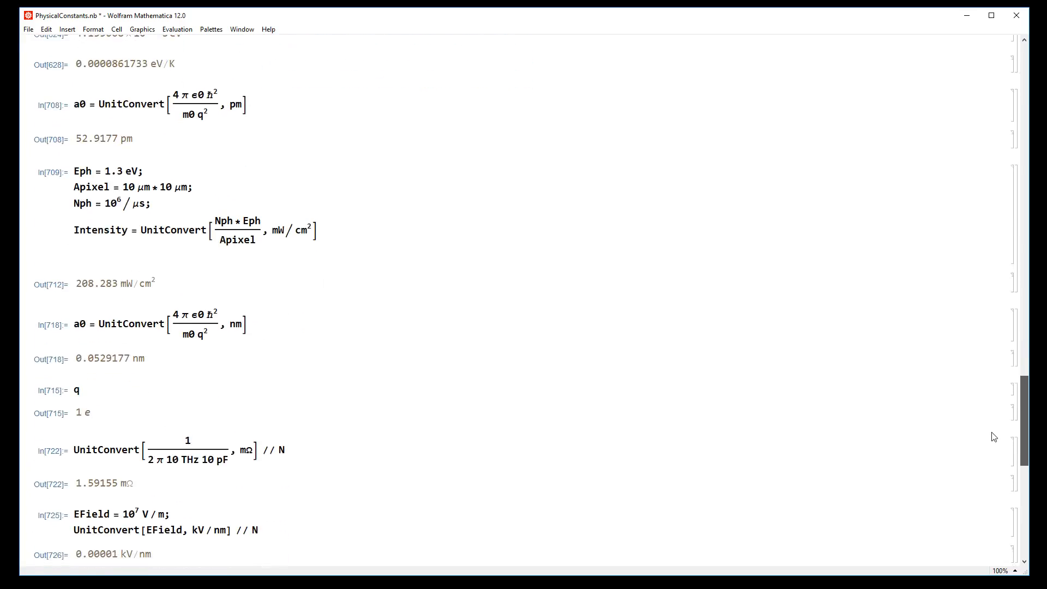
scroll(up, 3)
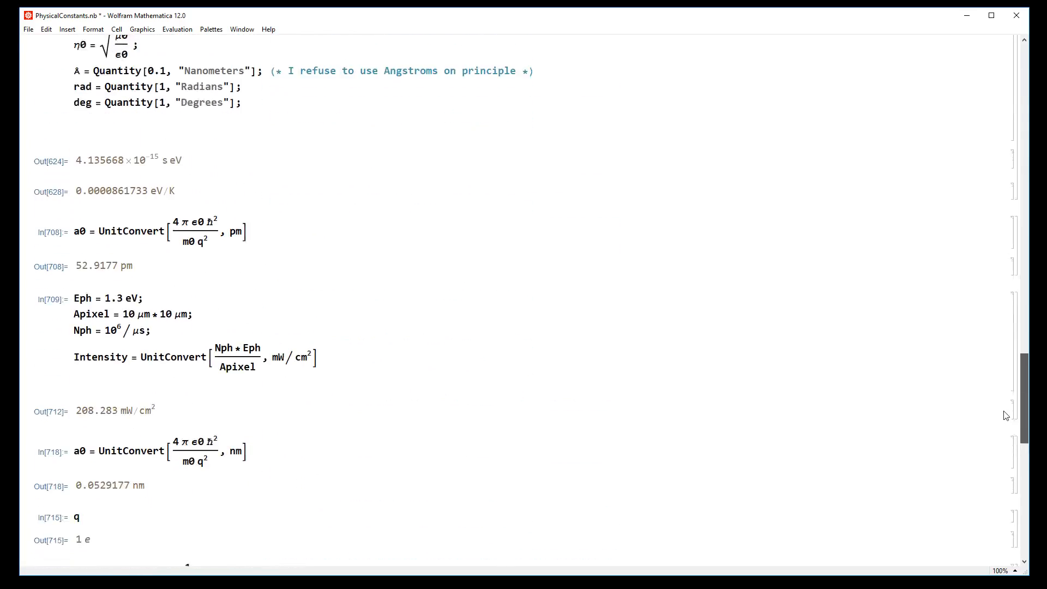
scroll(down, 3)
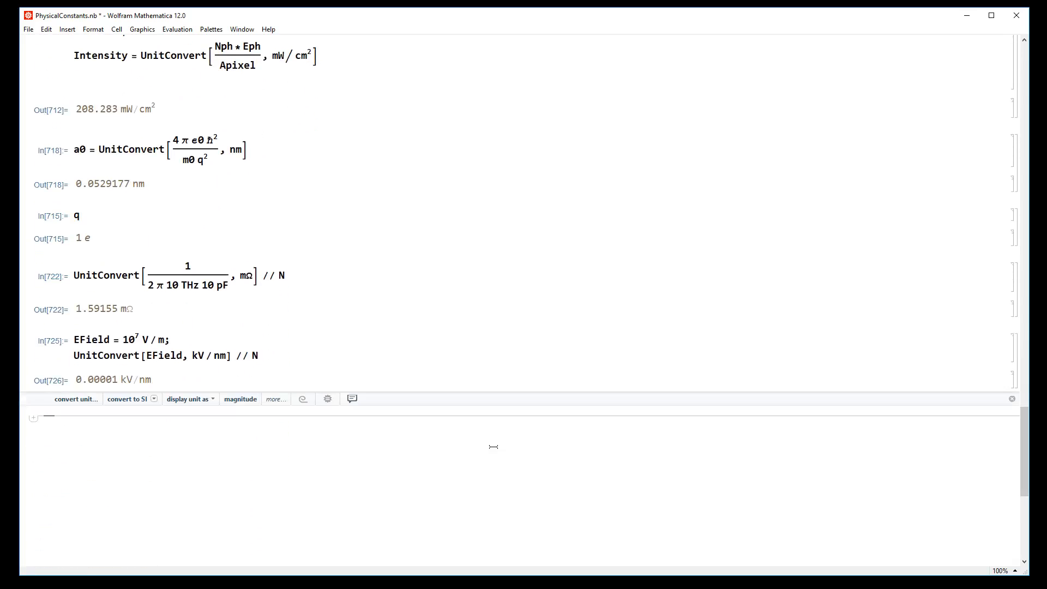
scroll(up, 3)
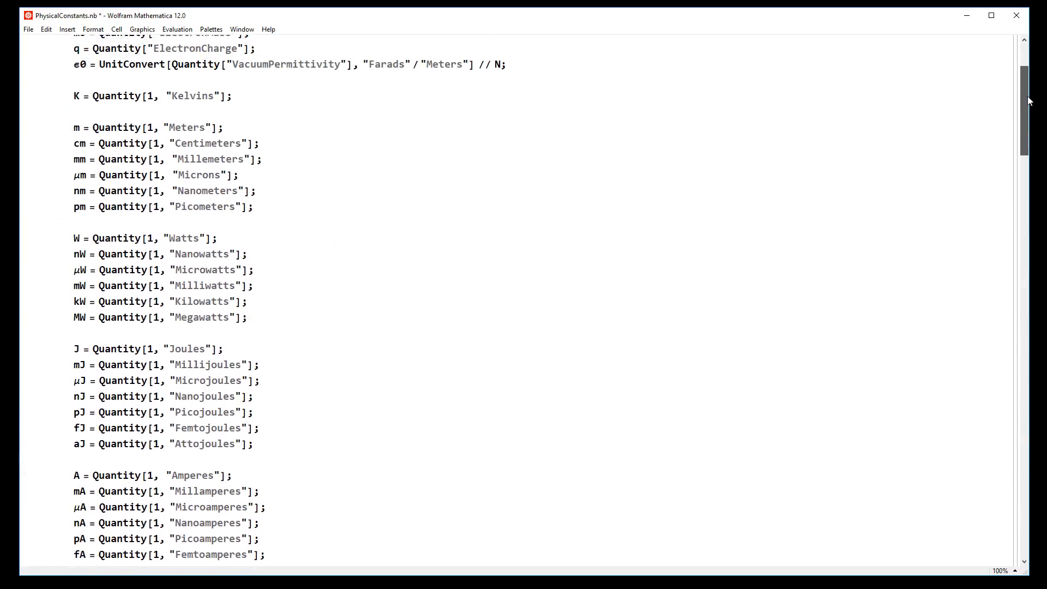
scroll(down, 3)
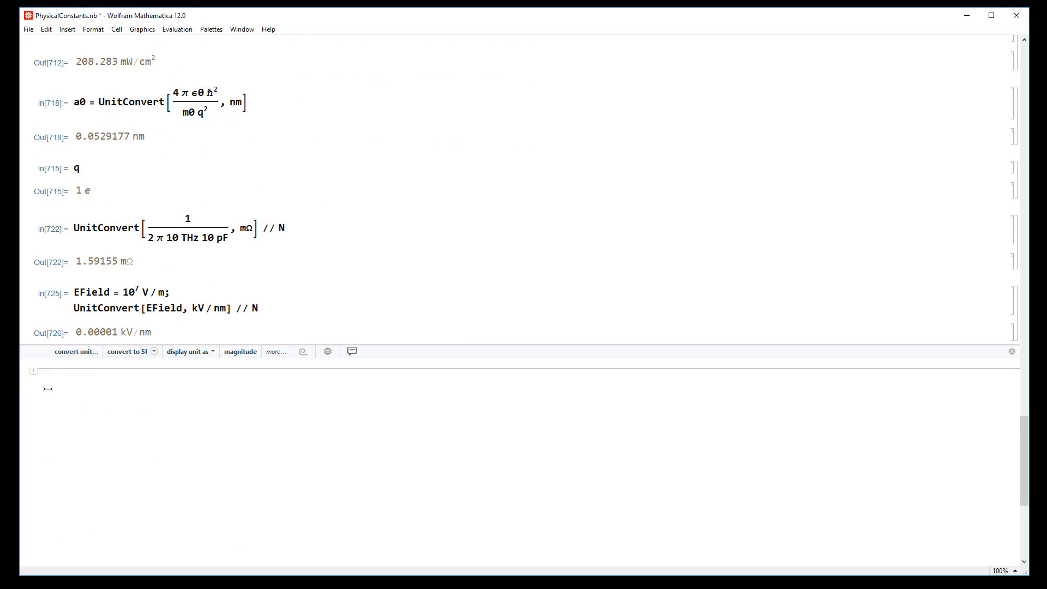
Evaluate pF*2V with // UnitSimplify // N, giving 2.×10⁻¹² C.
text(p)
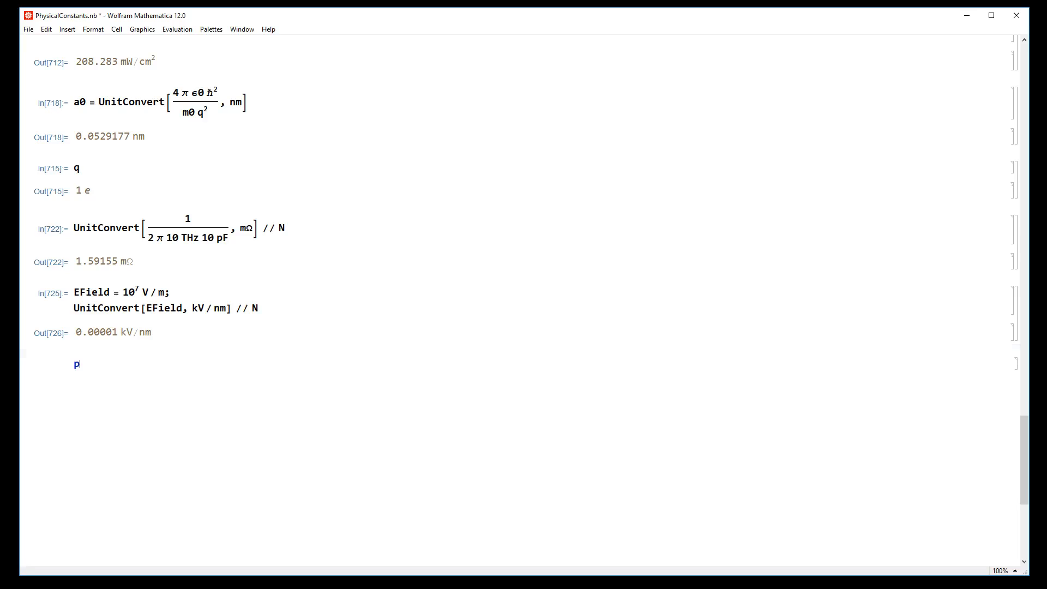
text(F * 2 V)
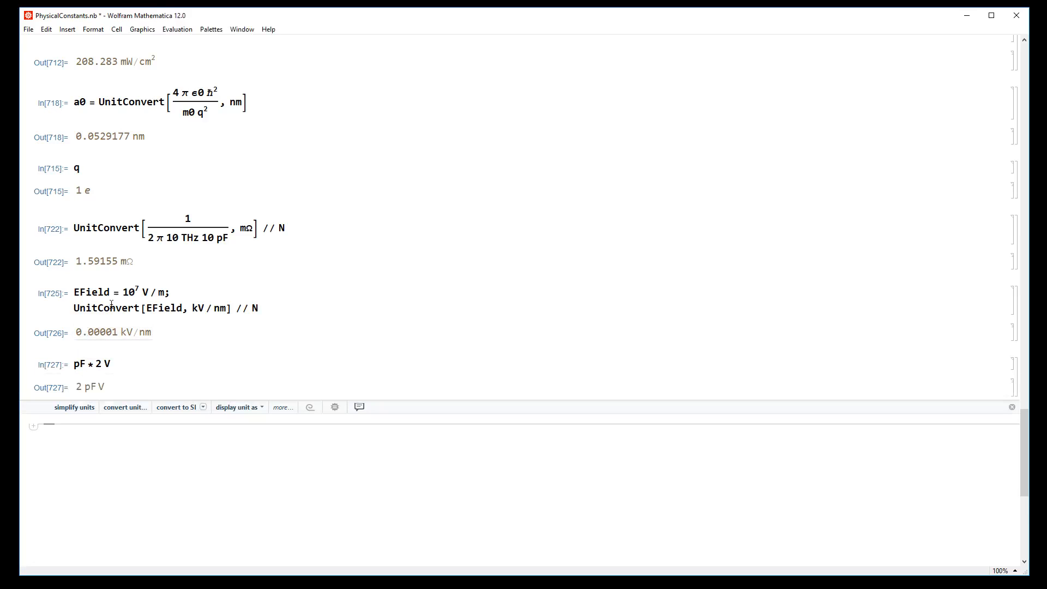
click(110, 363)
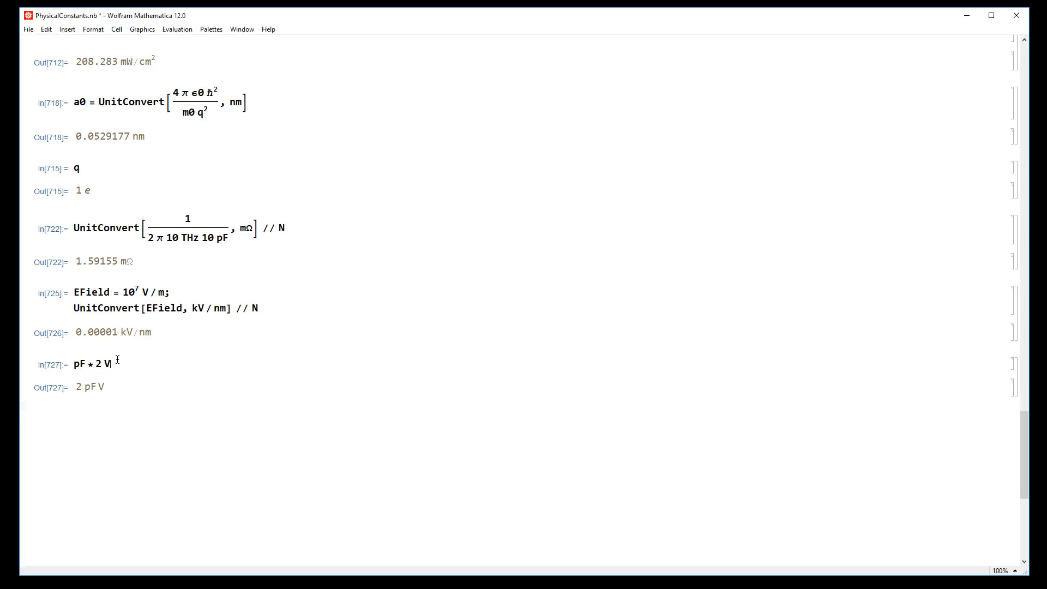
text(// UnitConvert)
text(:))
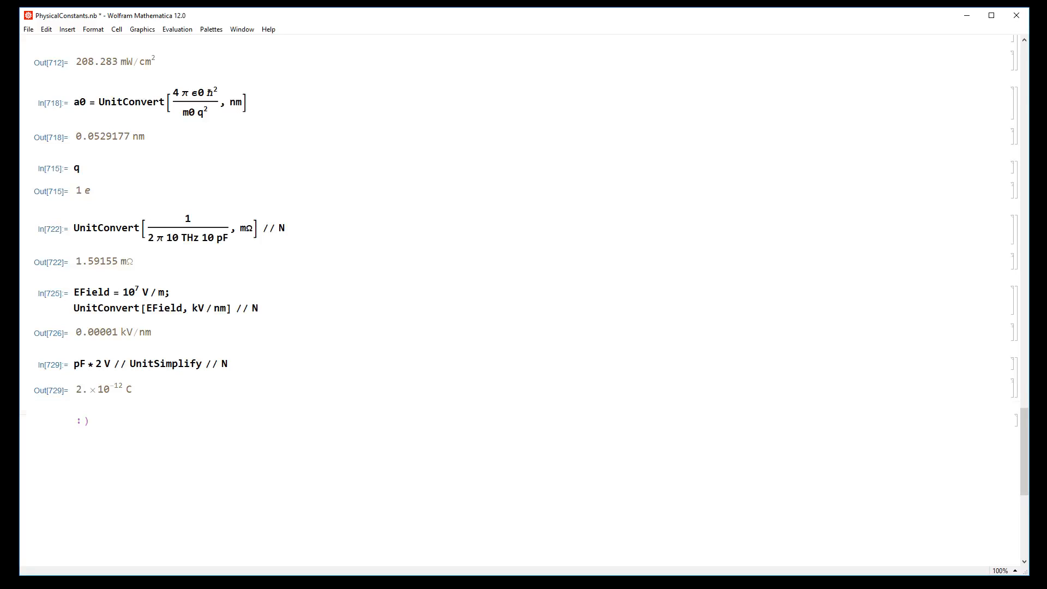
click(86, 420)
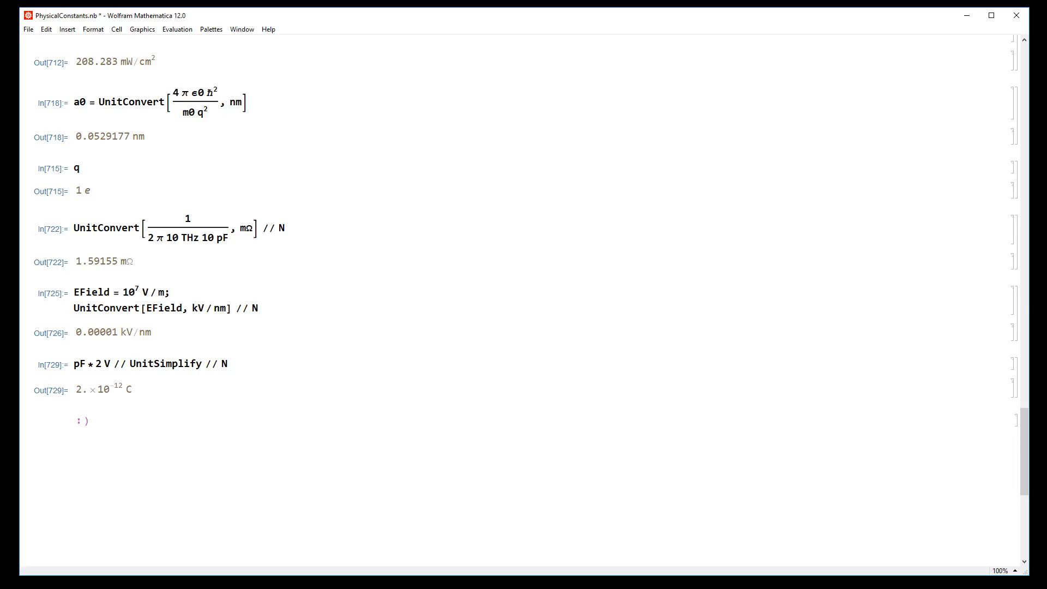
click(89, 421)
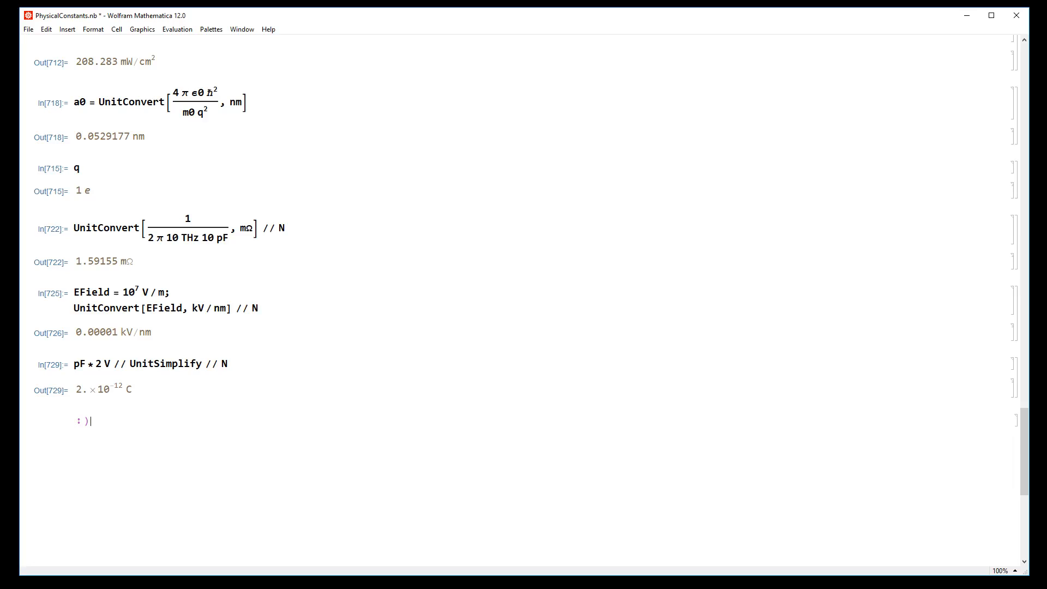